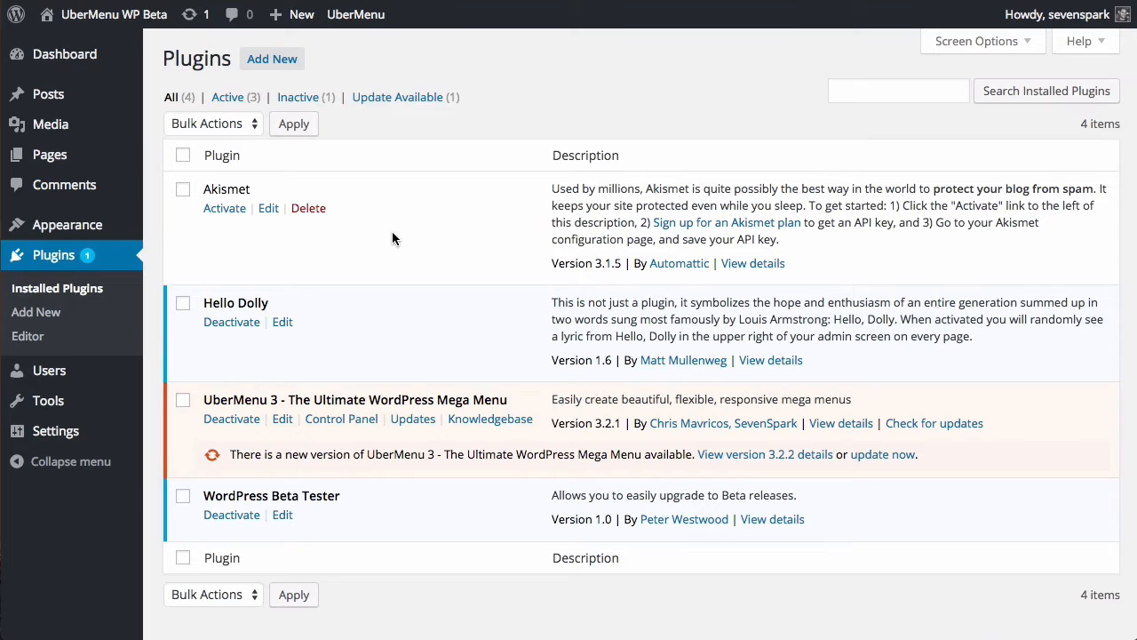
mouse_move(394, 329)
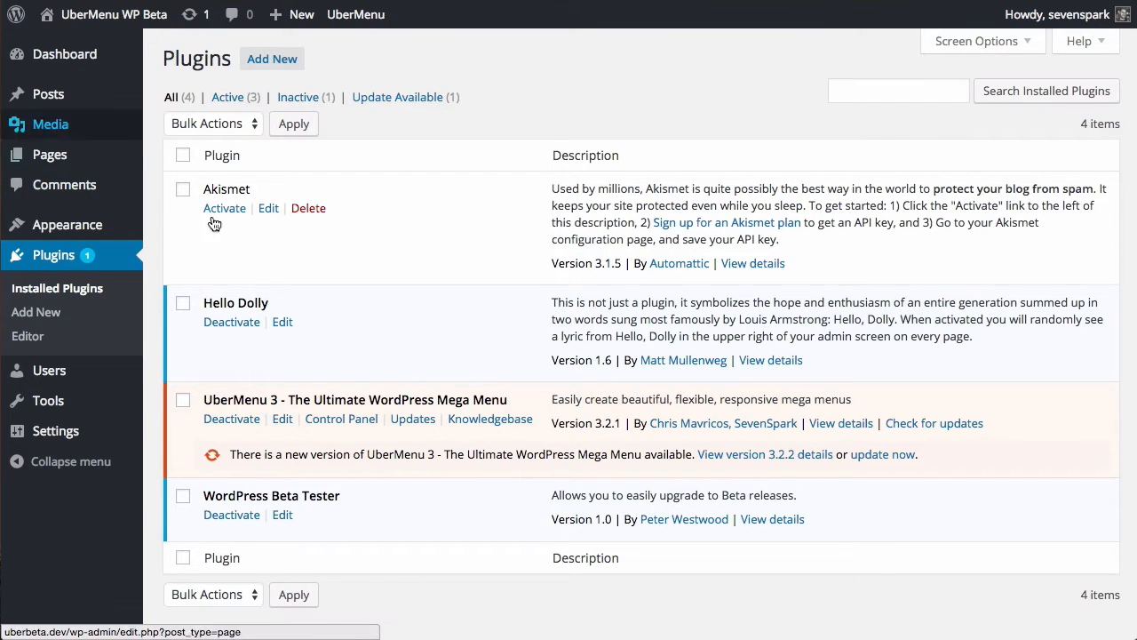
mouse_move(608, 440)
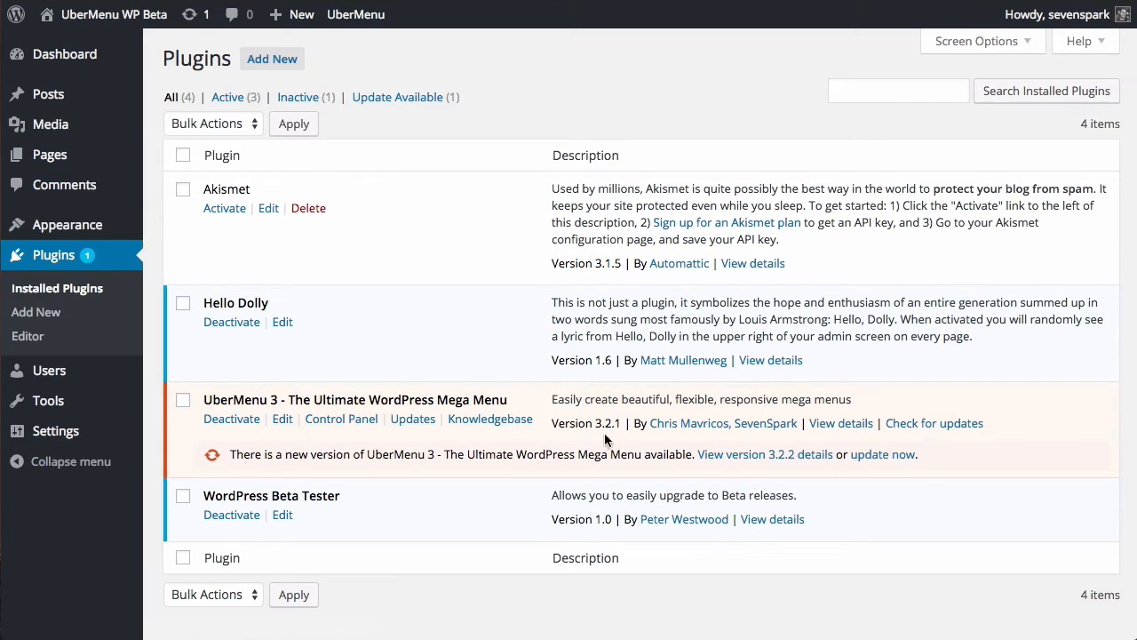
Step: View the UberMenu 3.2.2 changelog and the beta automatic updates instructions, then close the details popup
double_click(608, 423)
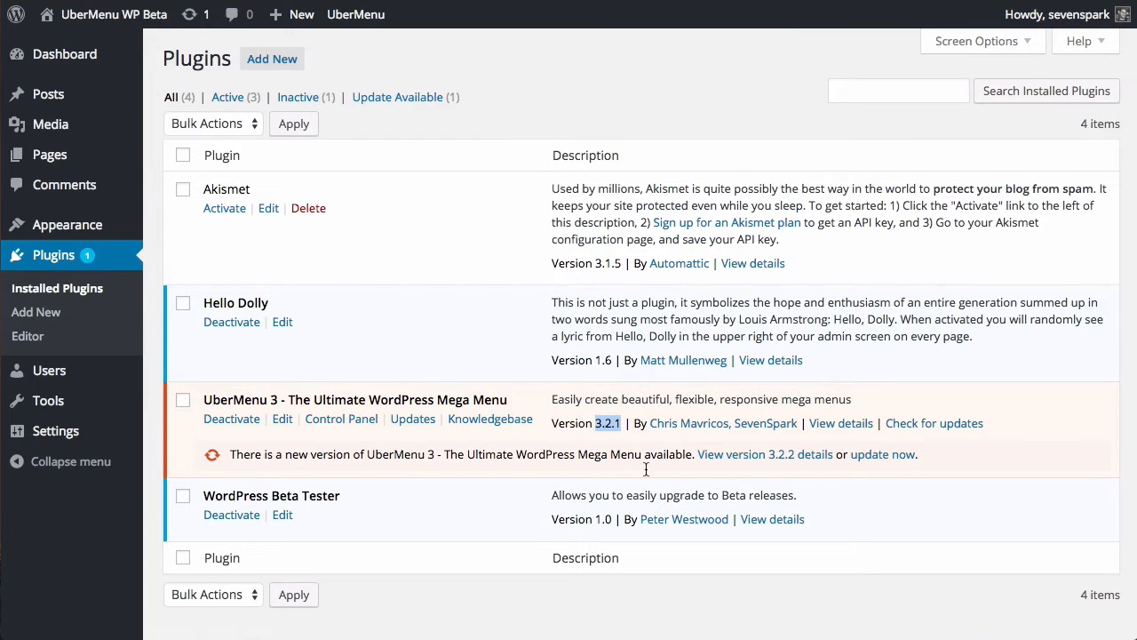
left_click(764, 455)
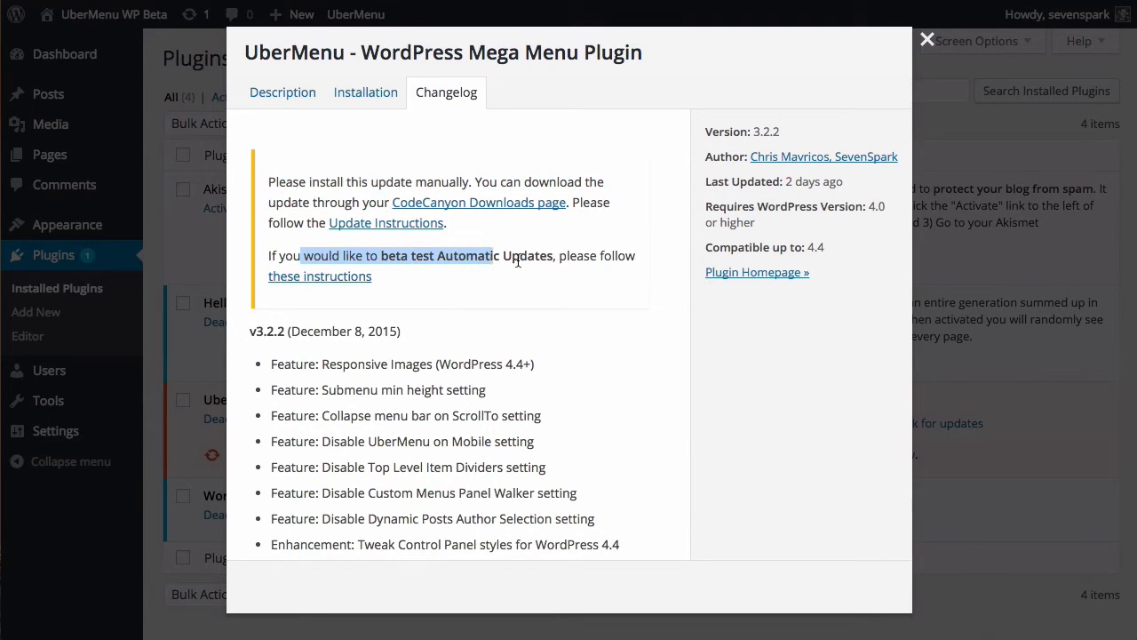
mouse_move(320, 278)
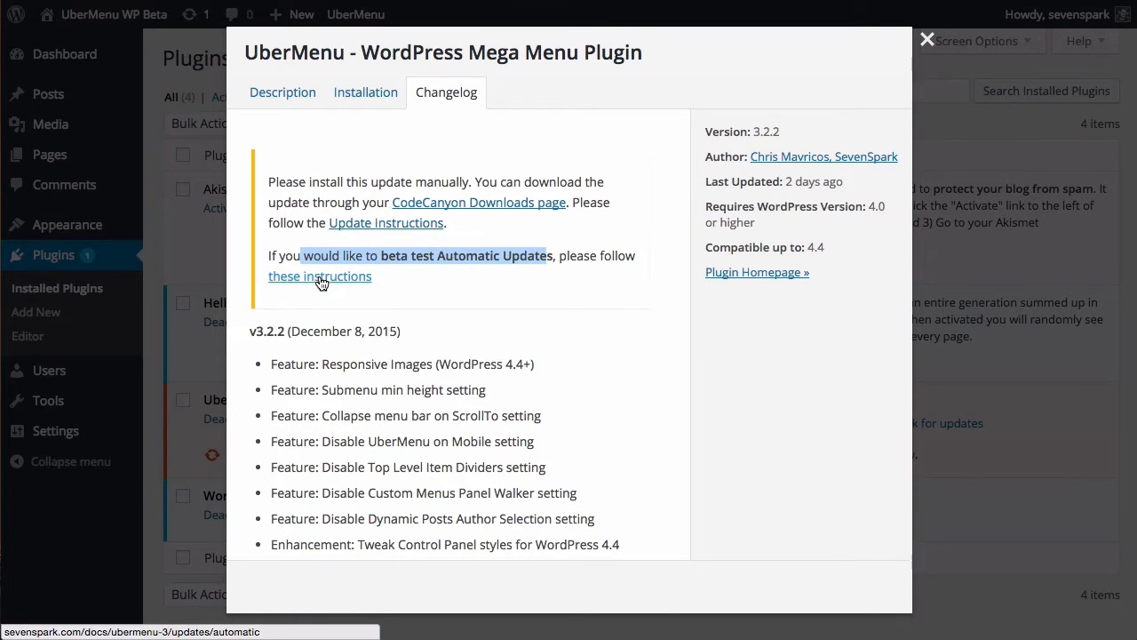
left_click(320, 275)
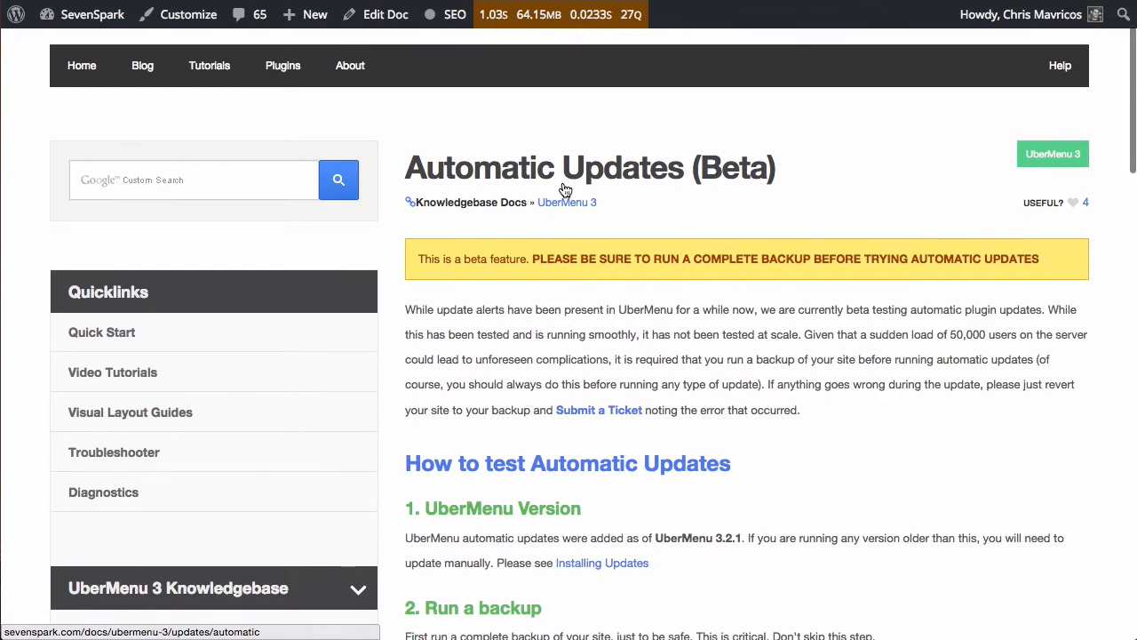
scroll("down", 3)
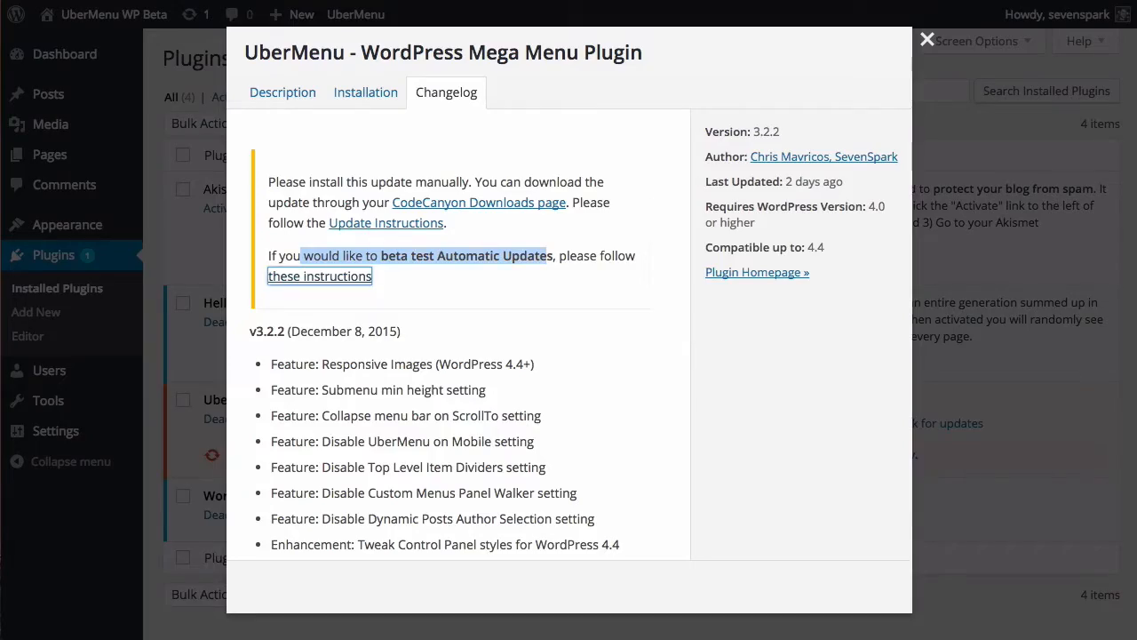
left_click(928, 40)
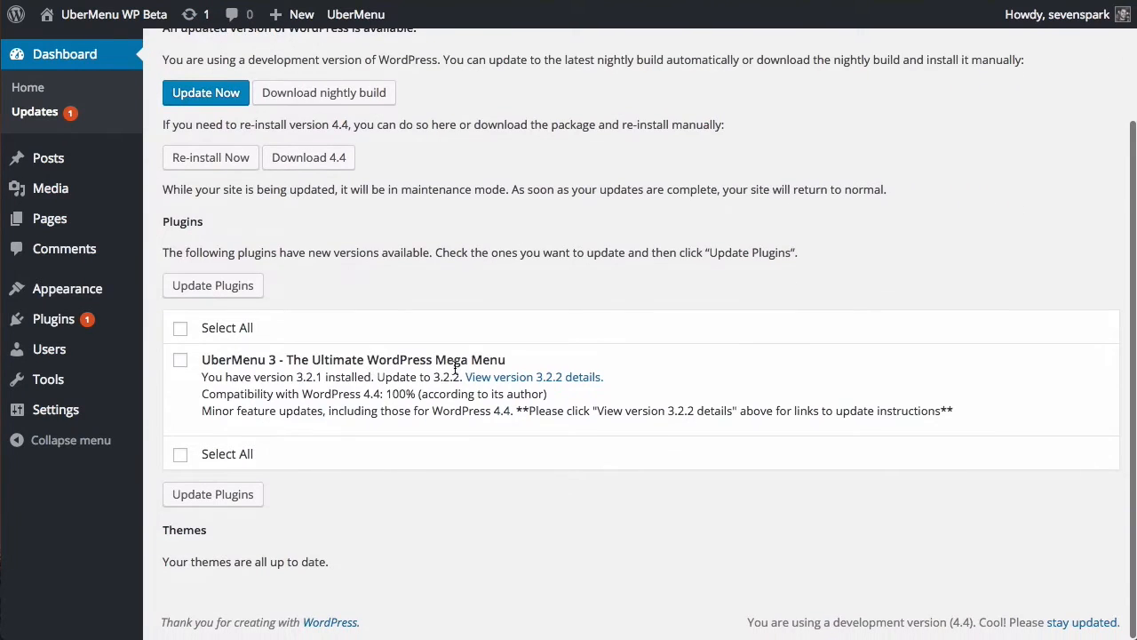
Step: Update the UberMenu 3 plugin, which fails with 'Update package not available'
double_click(309, 377)
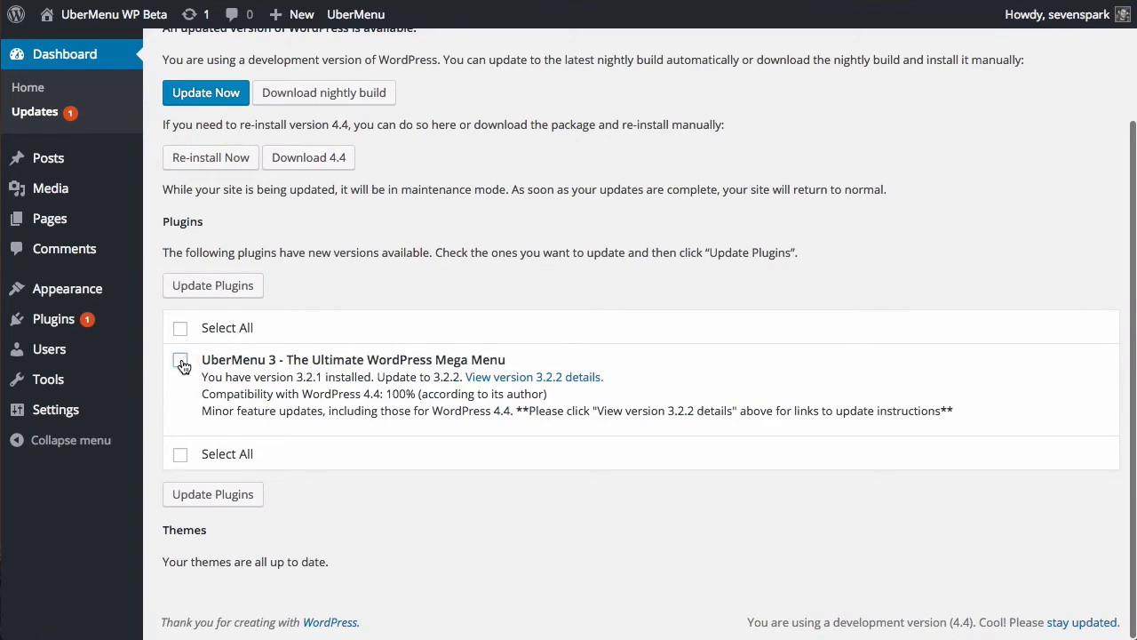
left_click(182, 359)
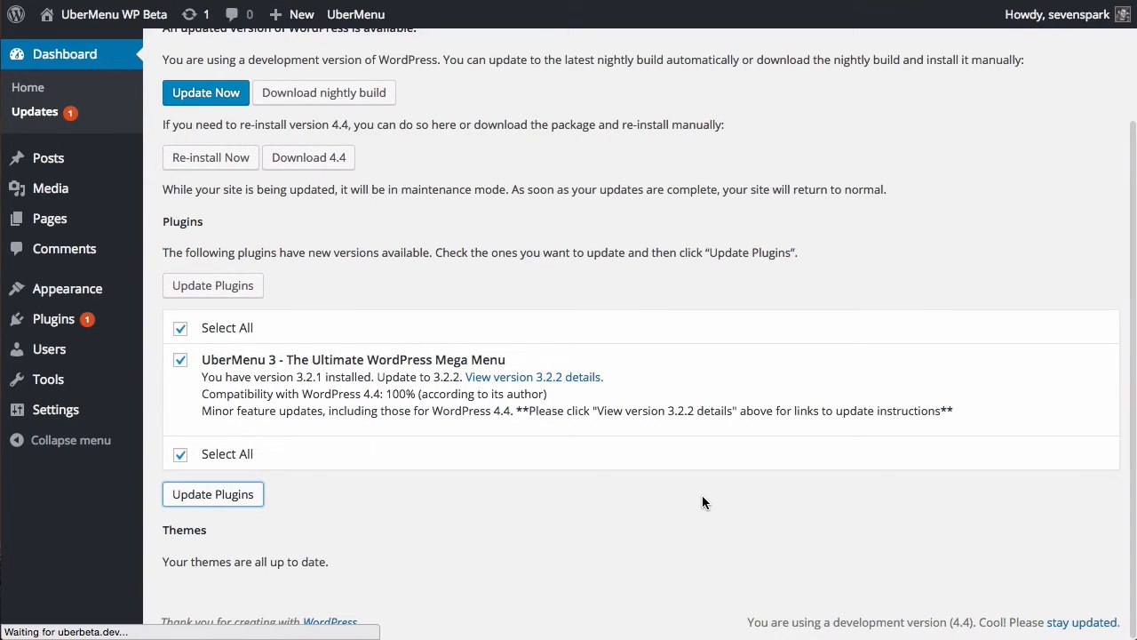
left_click(213, 494)
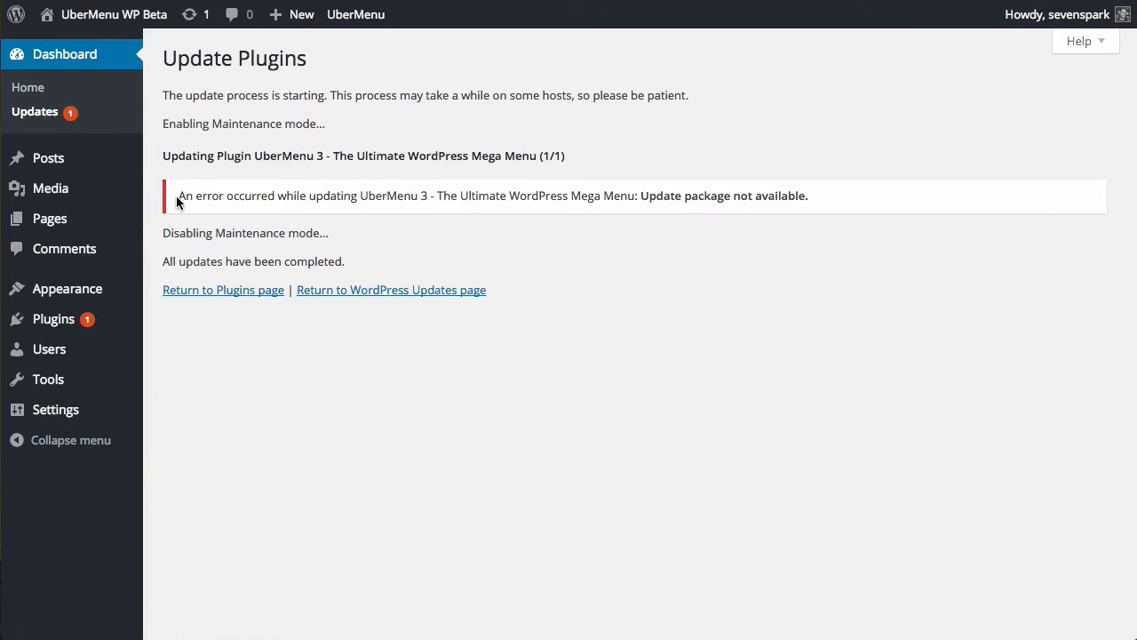
left_click_drag(177, 195, 441, 196)
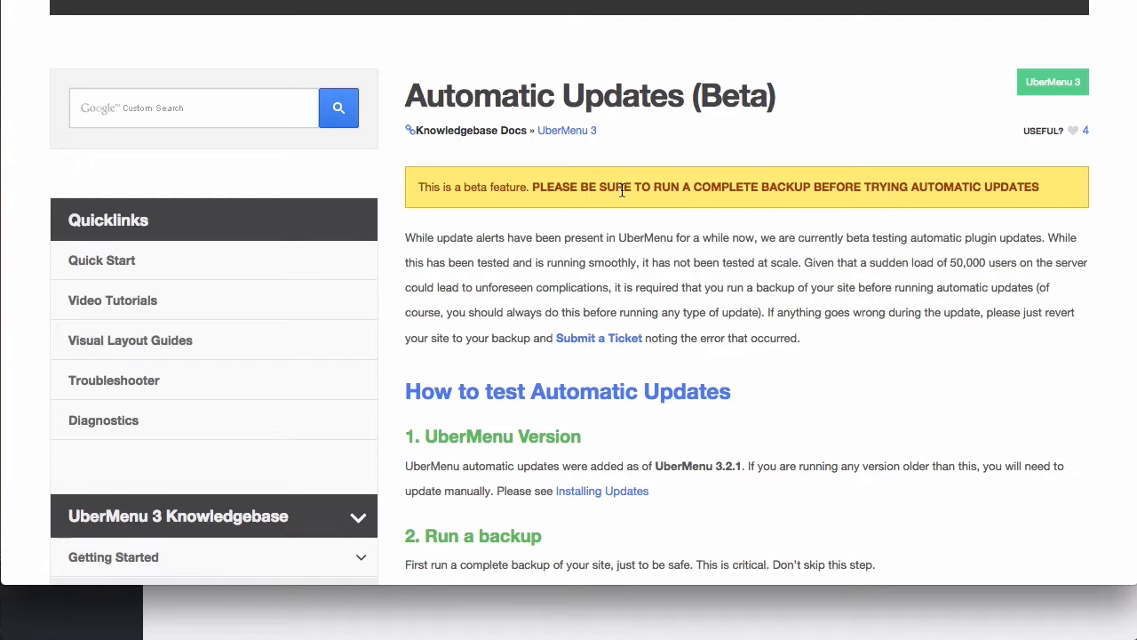
mouse_move(572, 199)
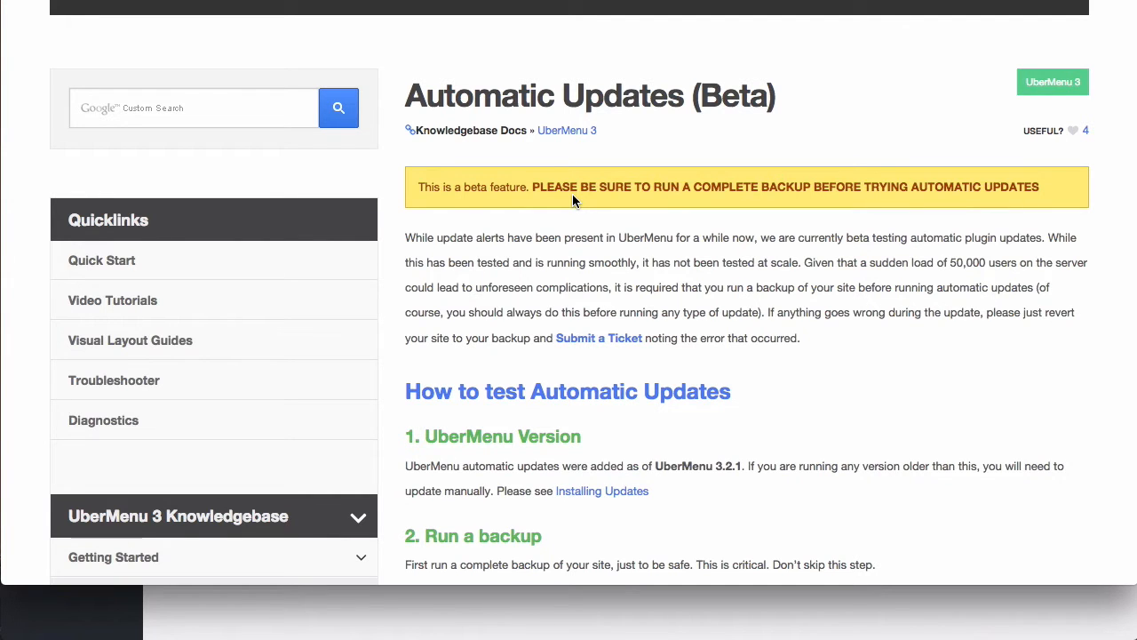
mouse_move(597, 231)
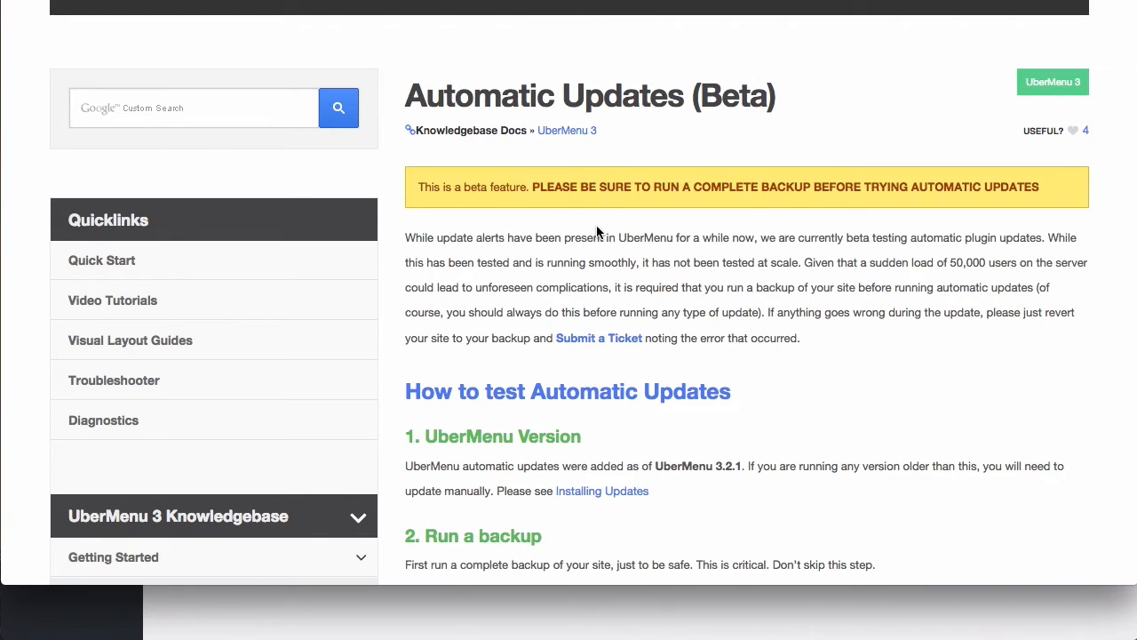
mouse_move(626, 303)
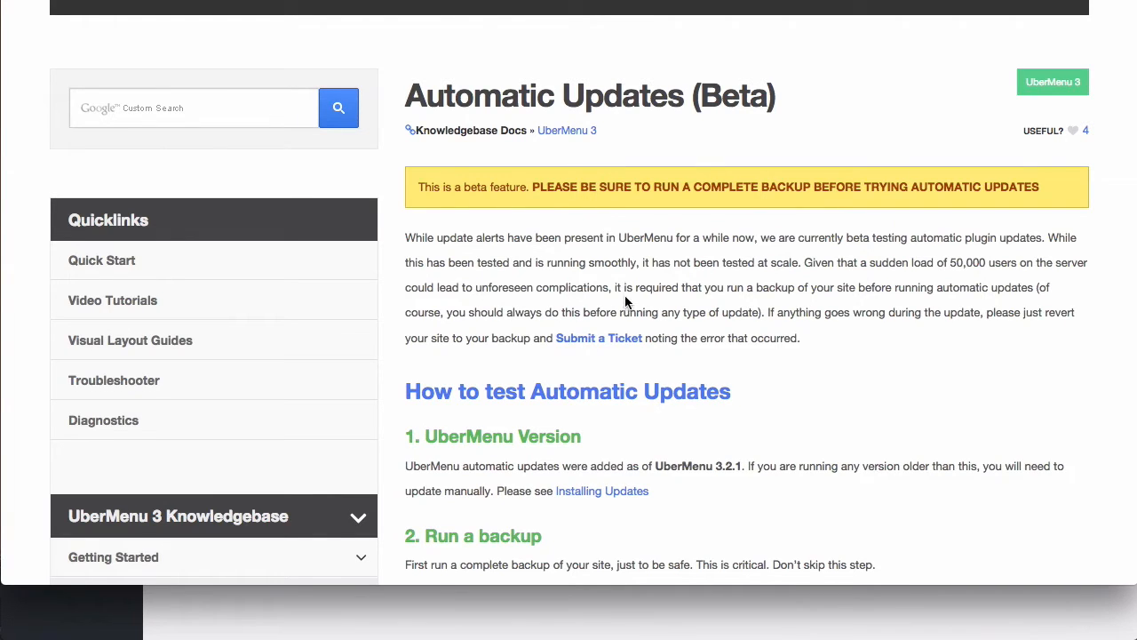
scroll("down", 3)
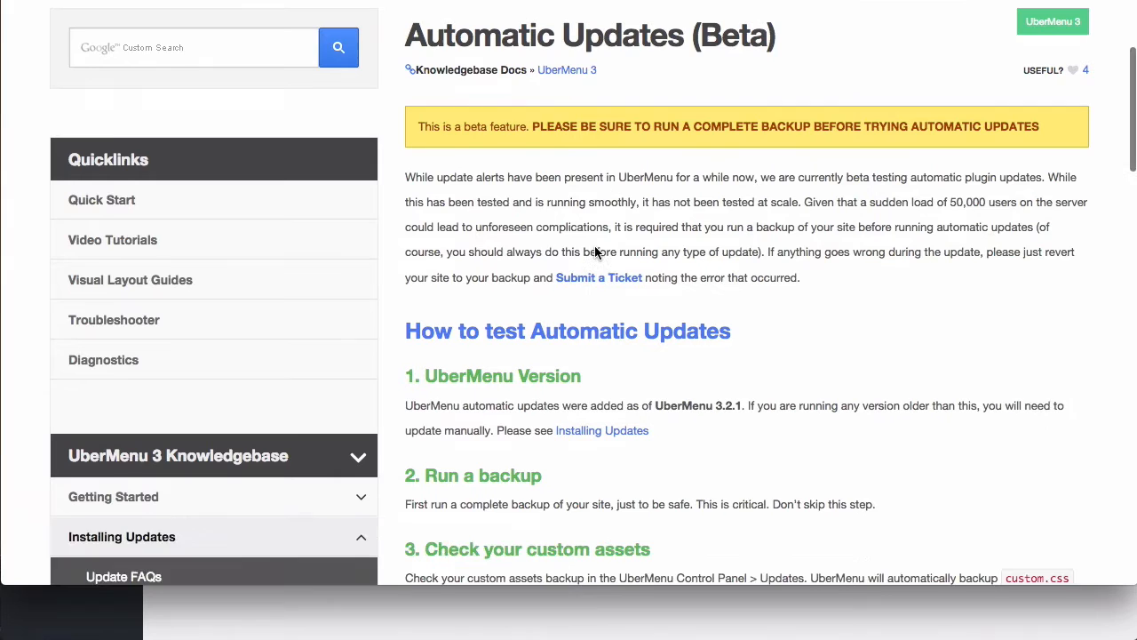
scroll("down", 3)
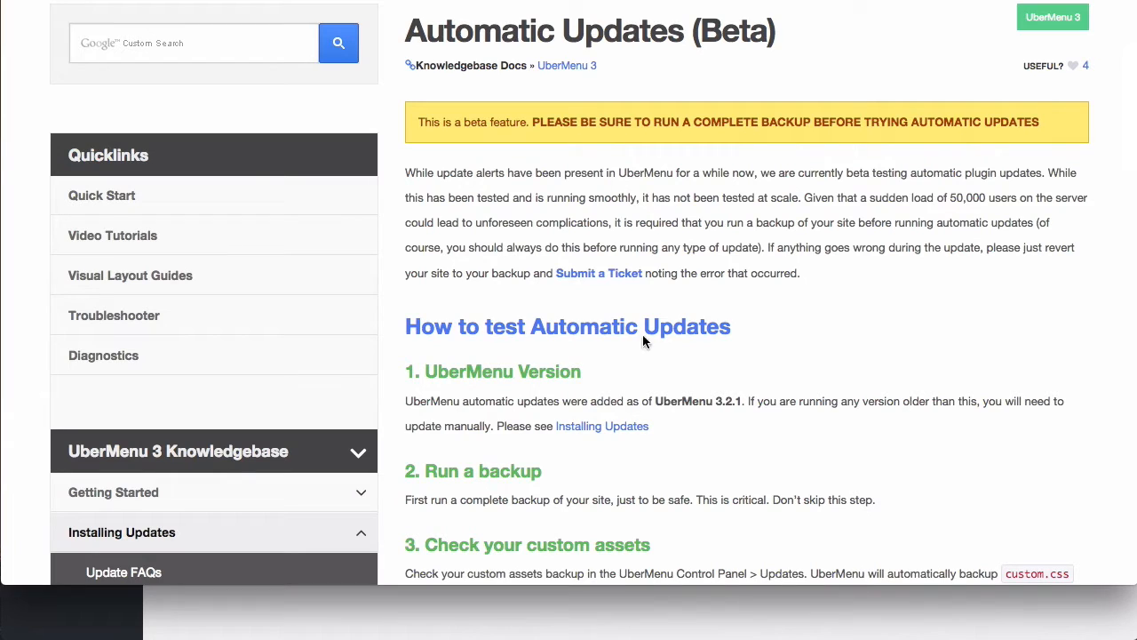
mouse_move(512, 32)
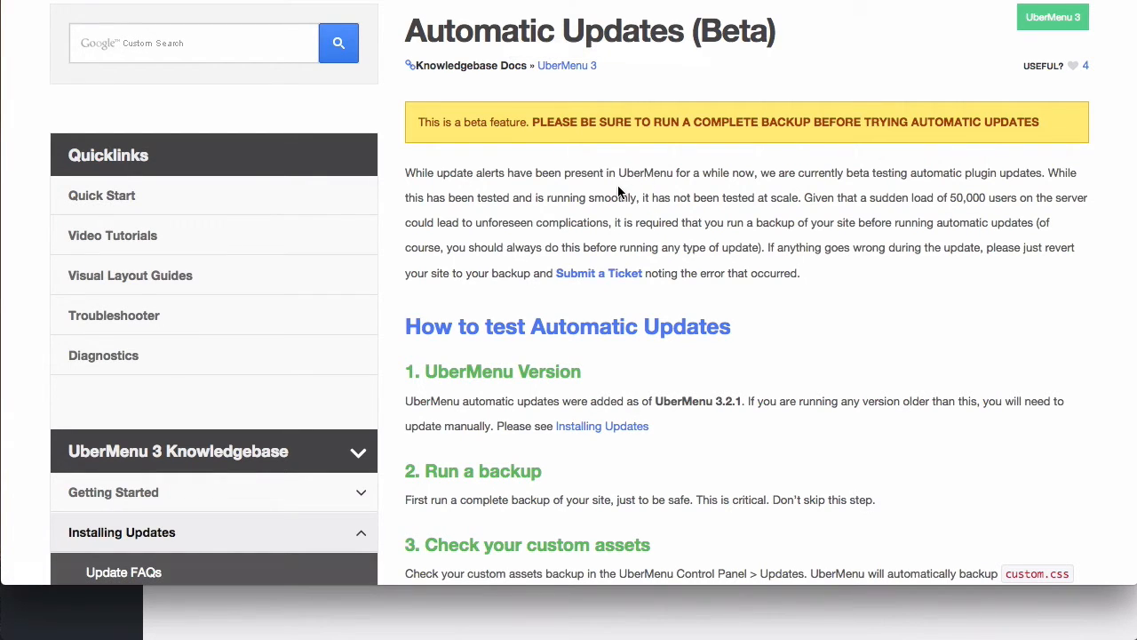
scroll("down", 3)
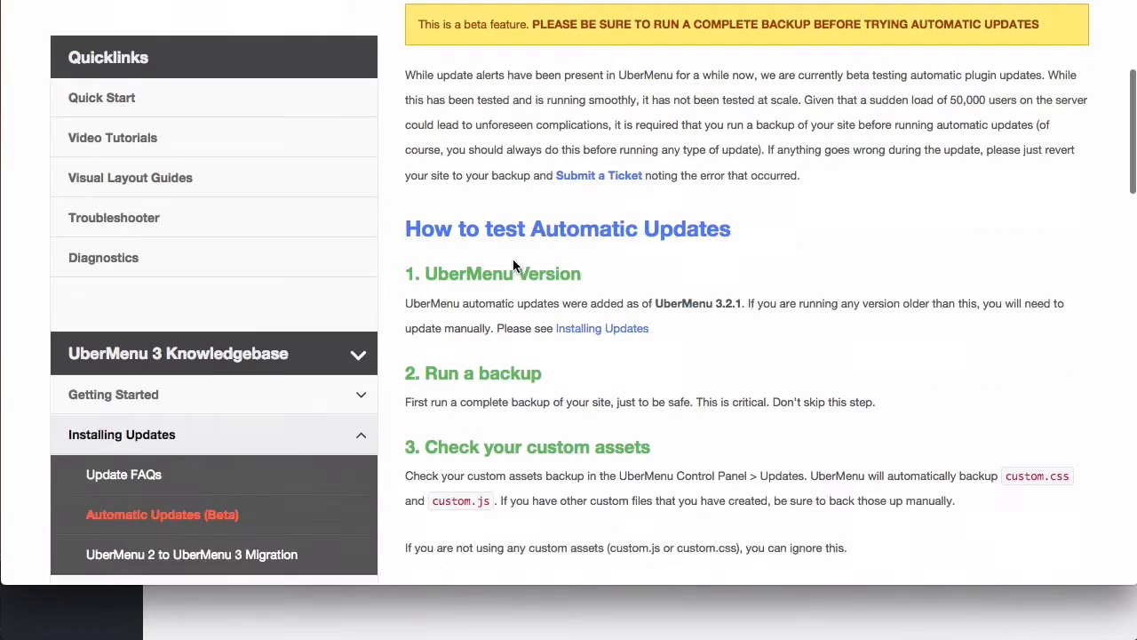
scroll("down", 3)
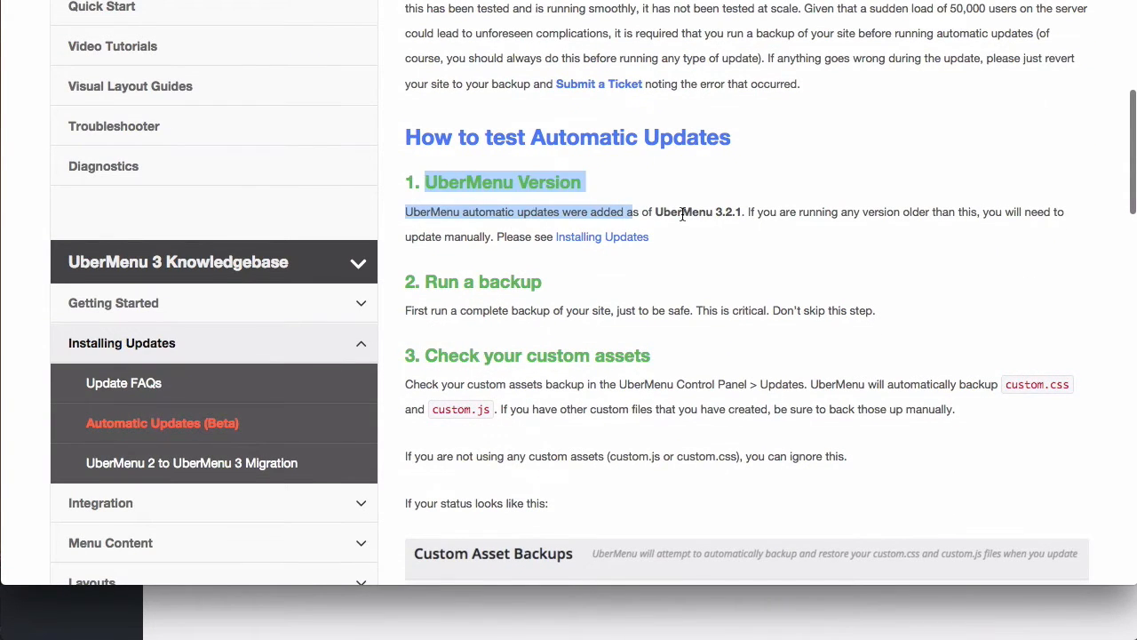
left_click(651, 212)
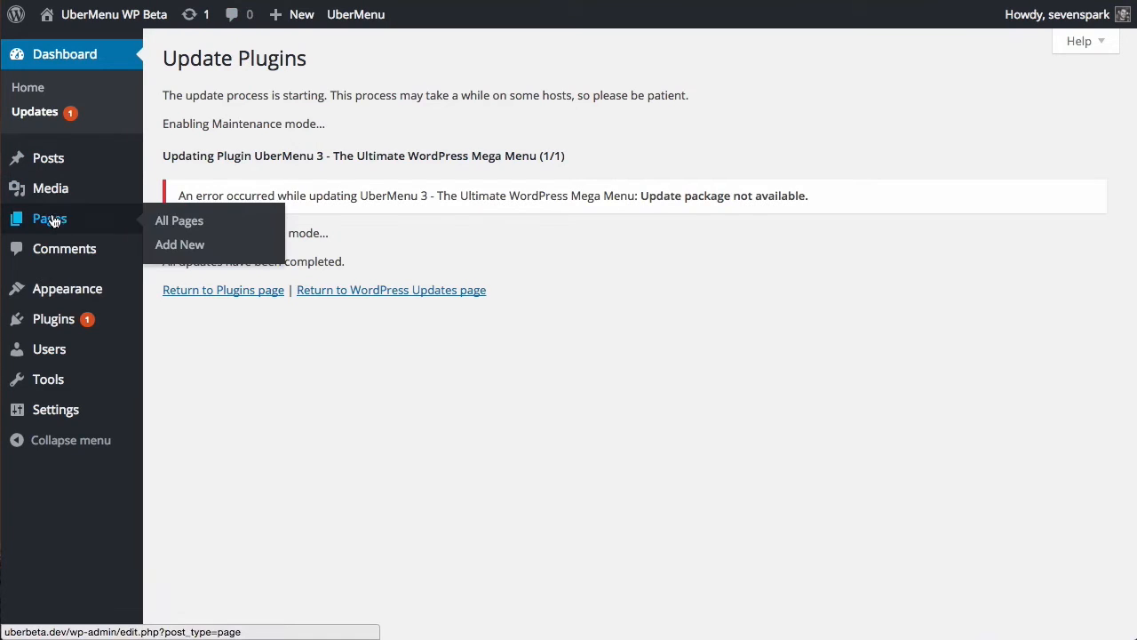
mouse_move(68, 288)
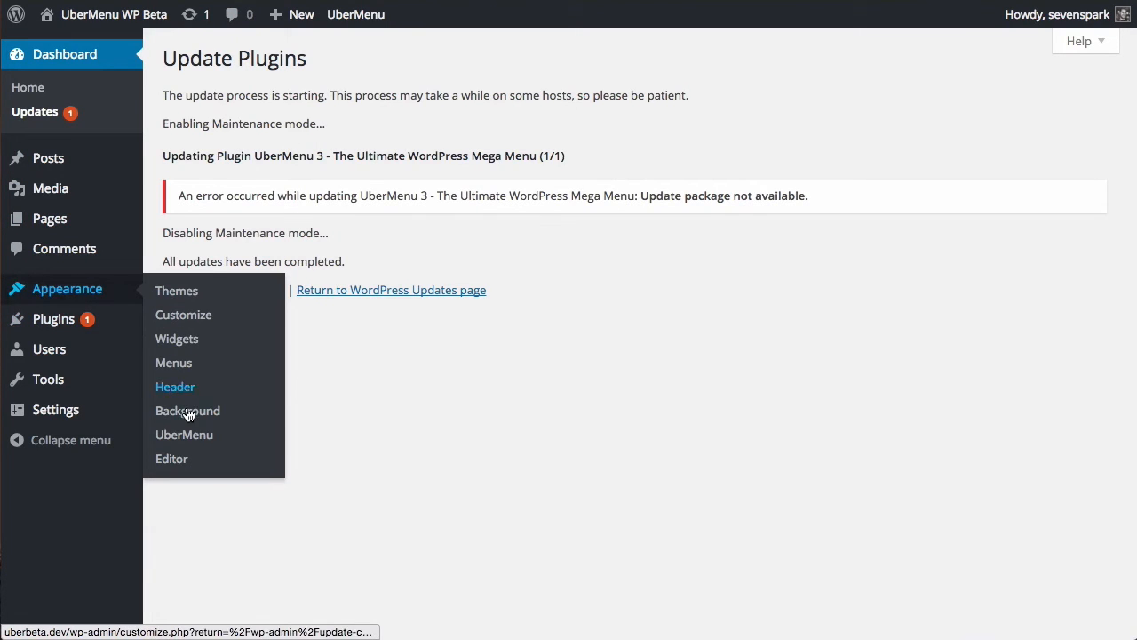
Step: Confirm the UberMenu control panel shows version 3.2.1, then go to Dashboard > Updates
left_click(185, 433)
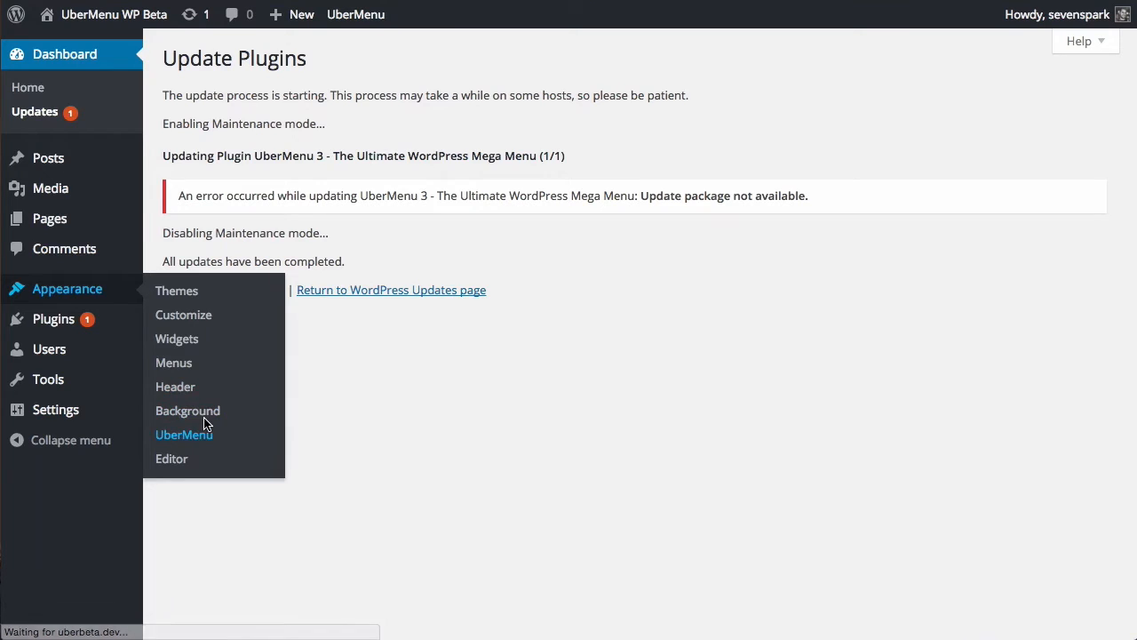
left_click(185, 433)
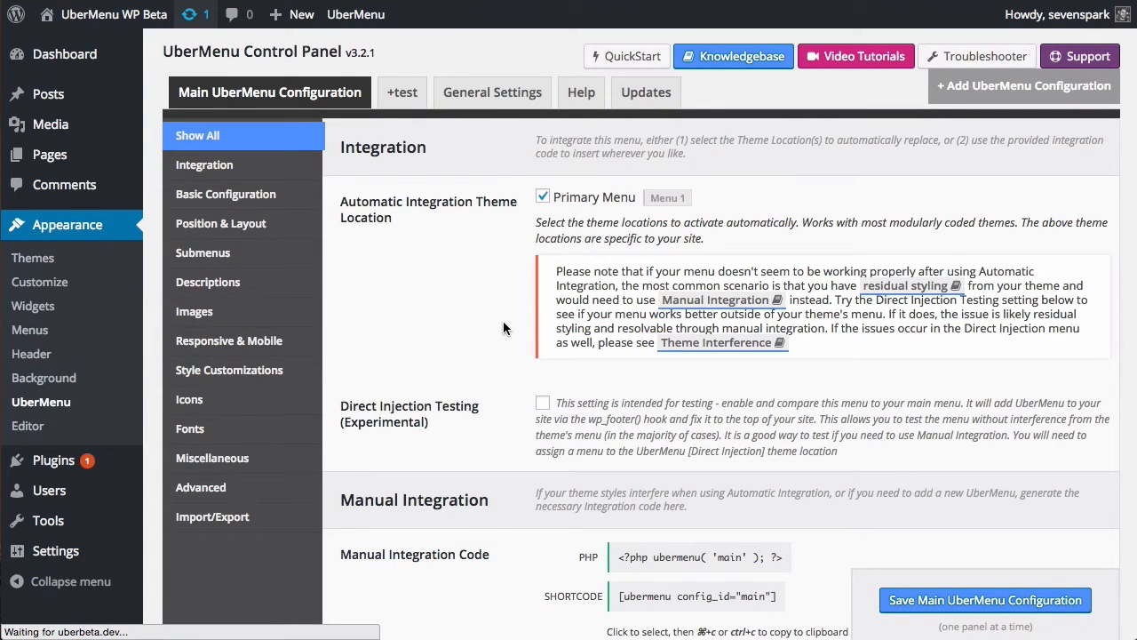
left_click(64, 53)
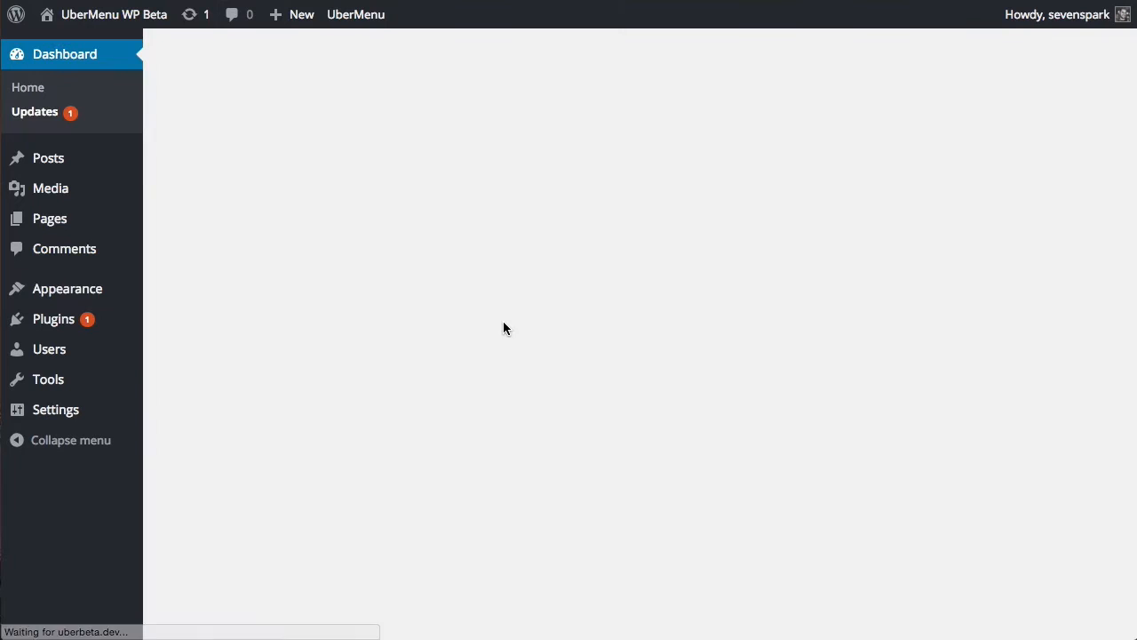
left_click(36, 111)
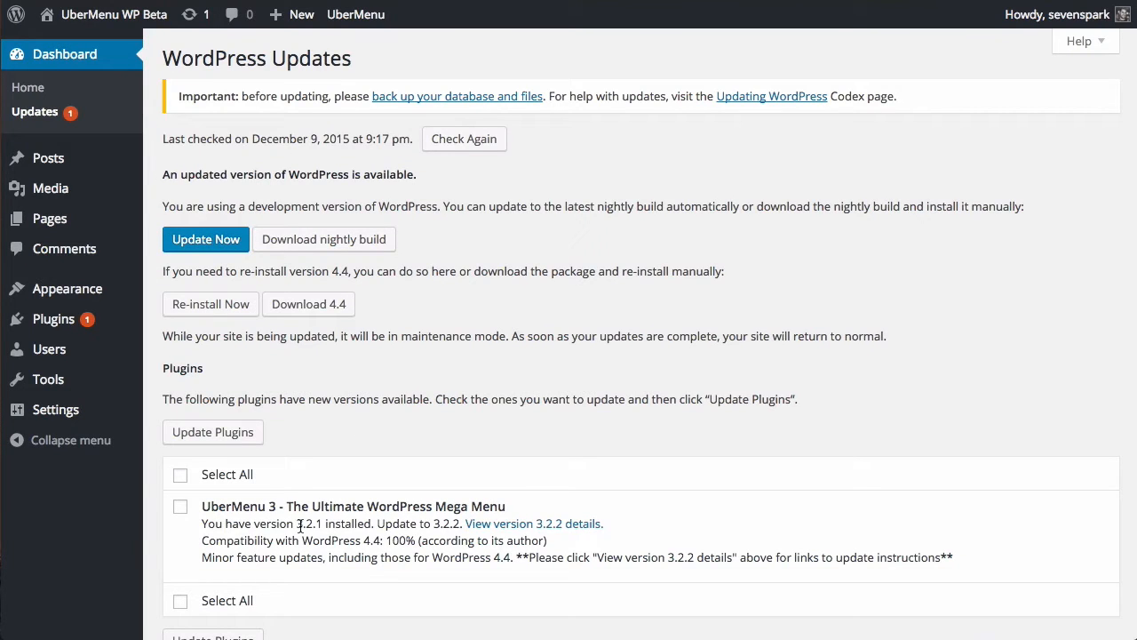
Step: View the UberMenu version 3.2.2 details from the Updates page, then close the popup
double_click(309, 522)
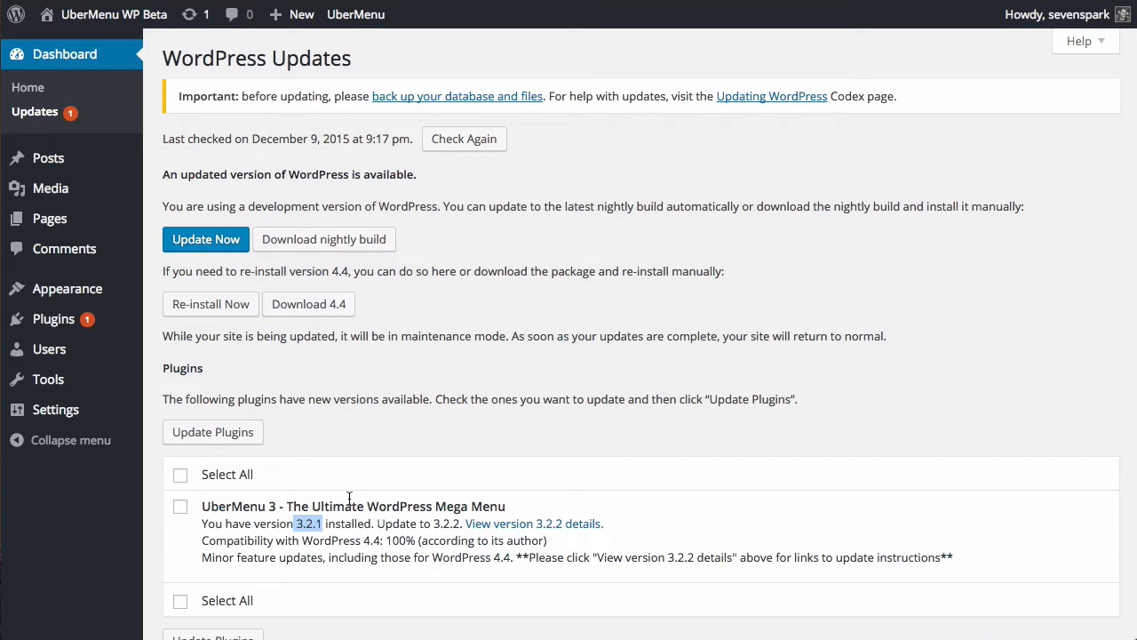
left_click(533, 522)
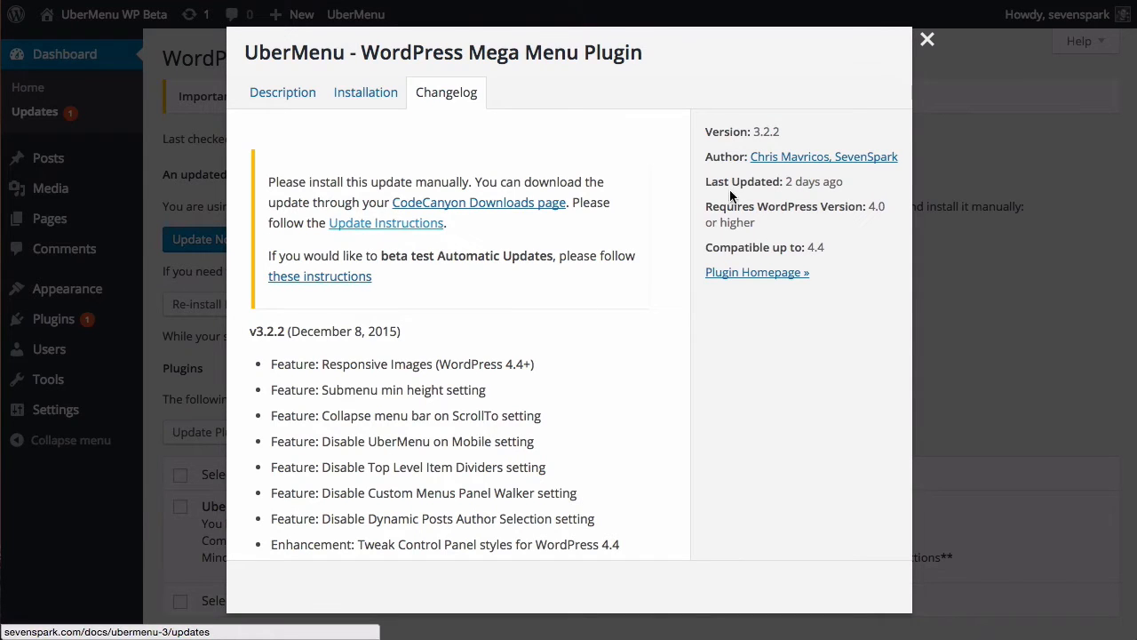
left_click(927, 39)
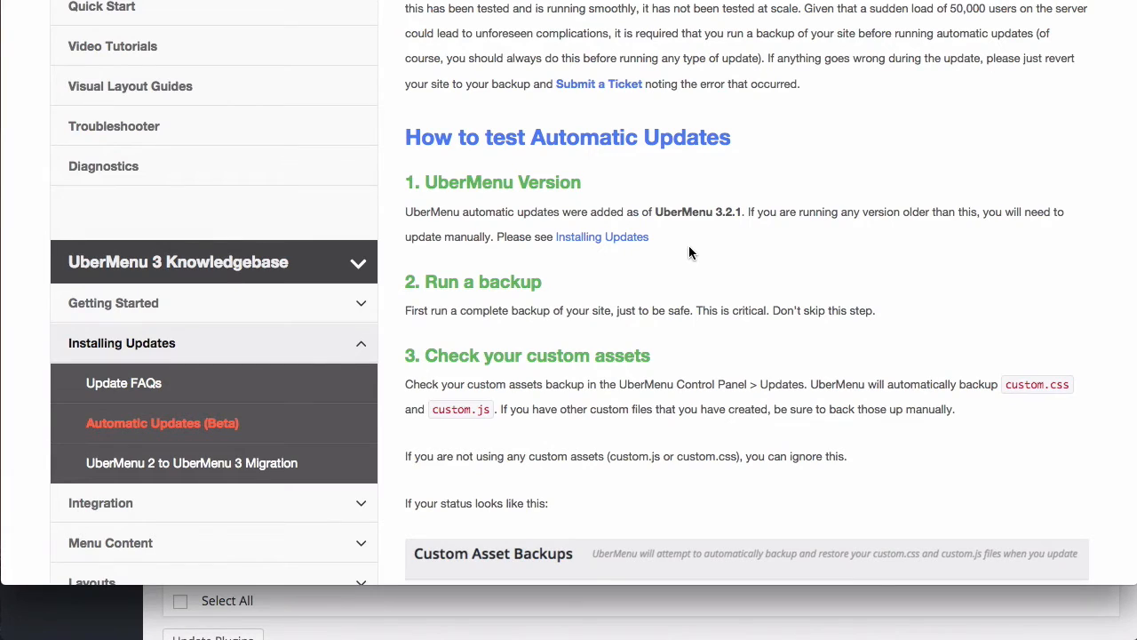
mouse_move(547, 277)
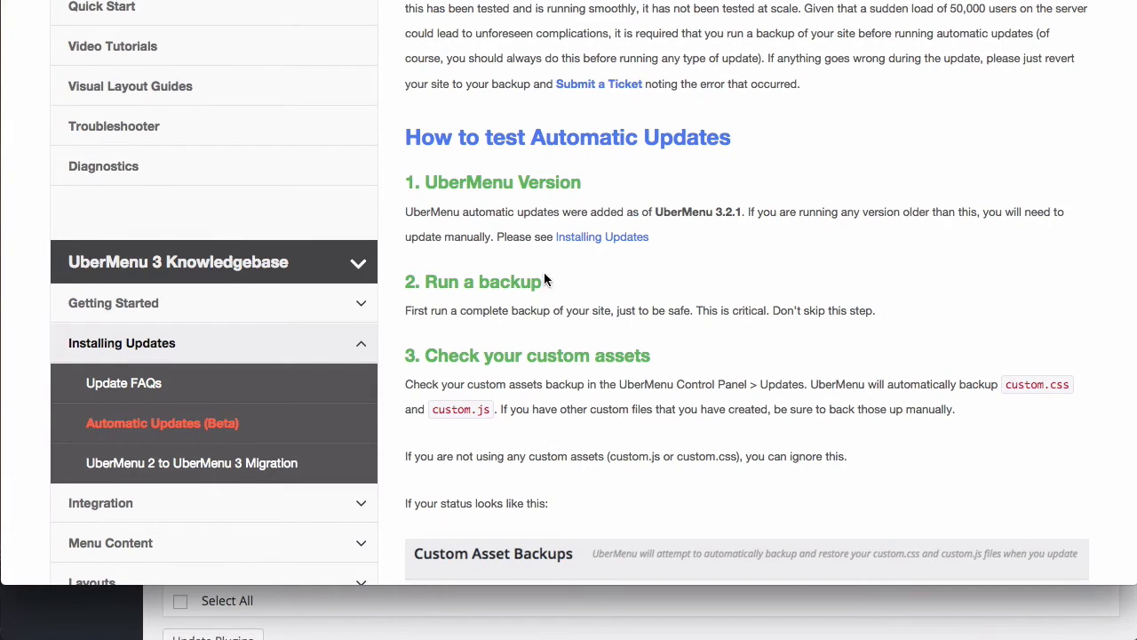
mouse_move(448, 306)
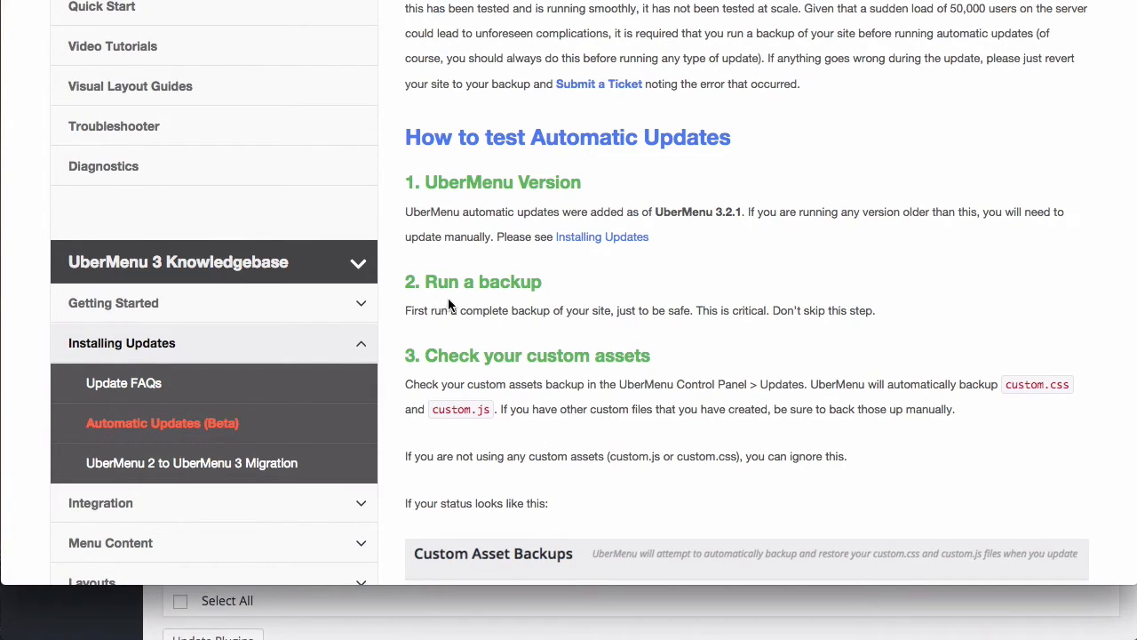
left_click_drag(490, 309, 587, 309)
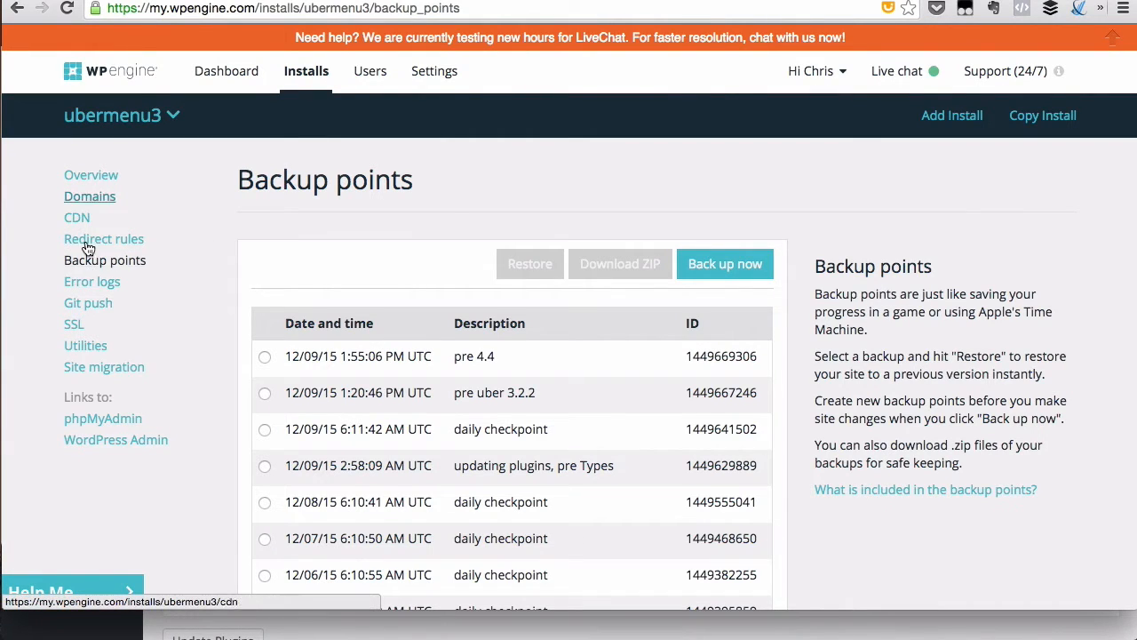
left_click(725, 263)
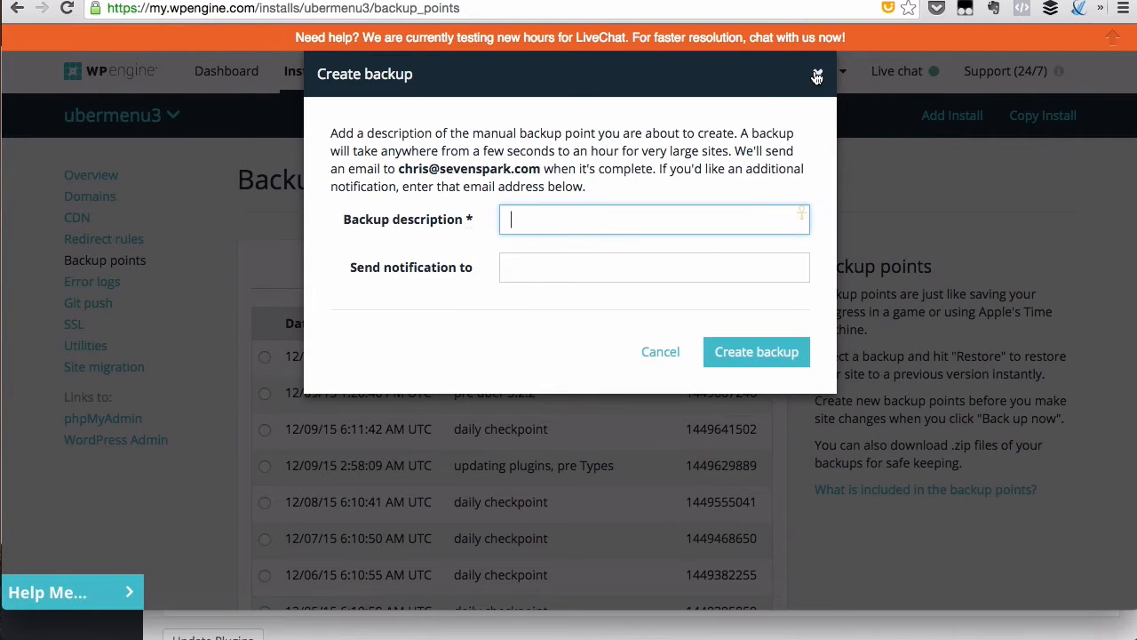
left_click(817, 74)
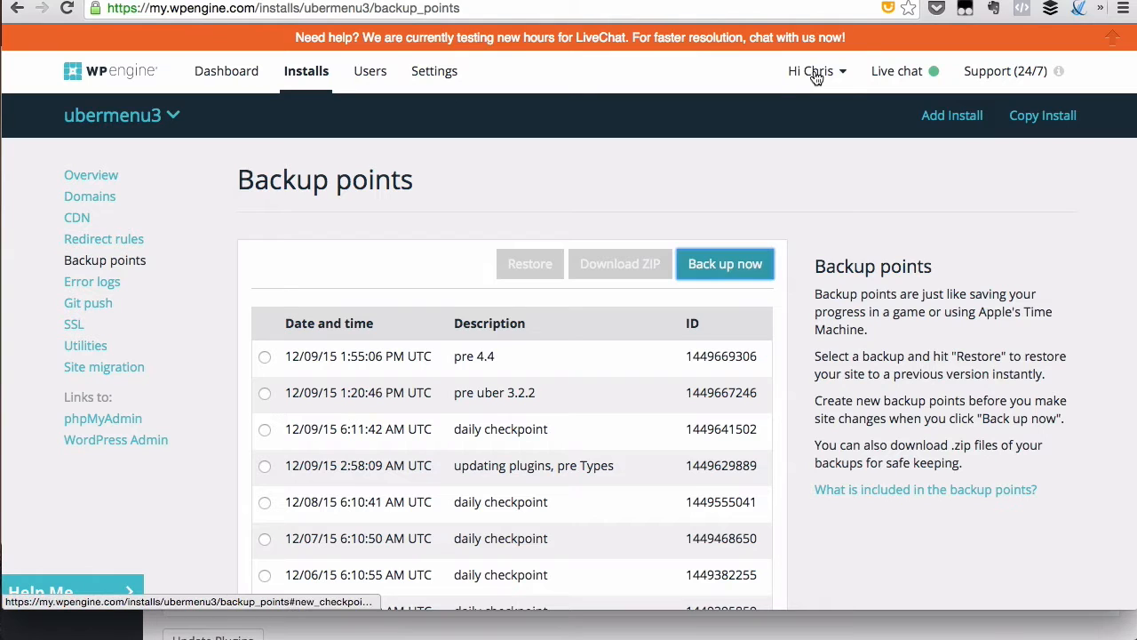
scroll("down", 3)
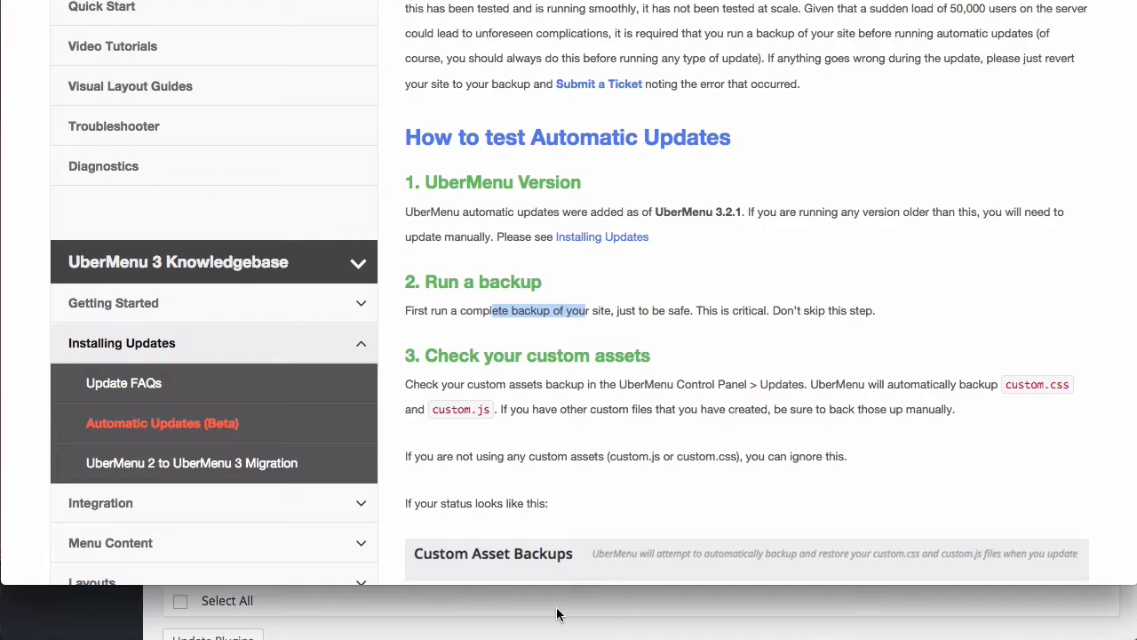
scroll("down", 3)
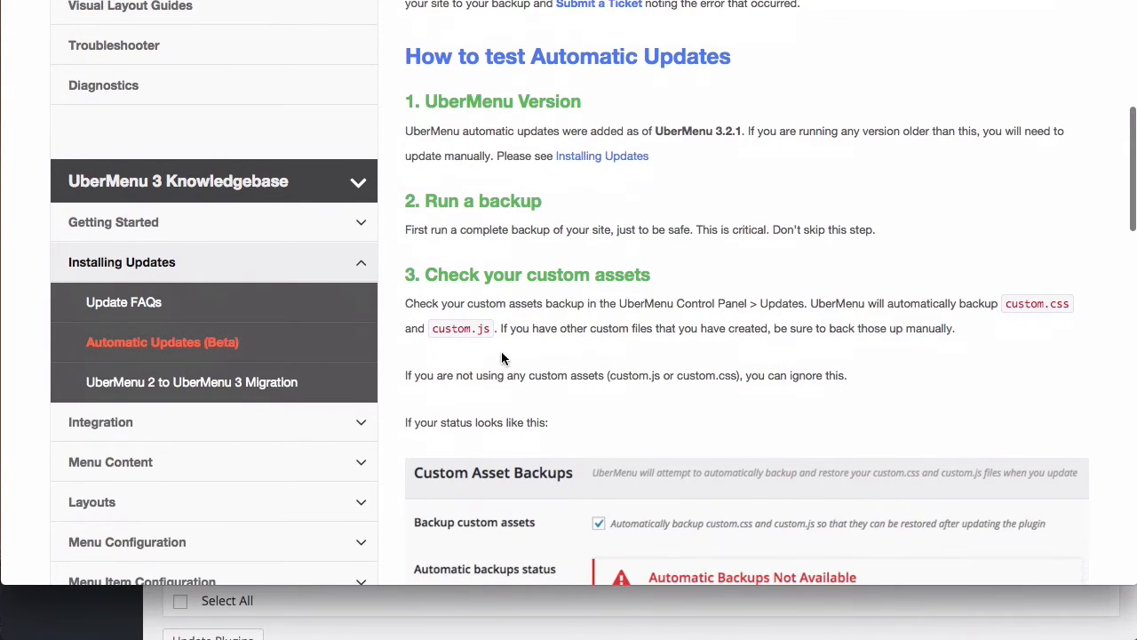
scroll("down", 3)
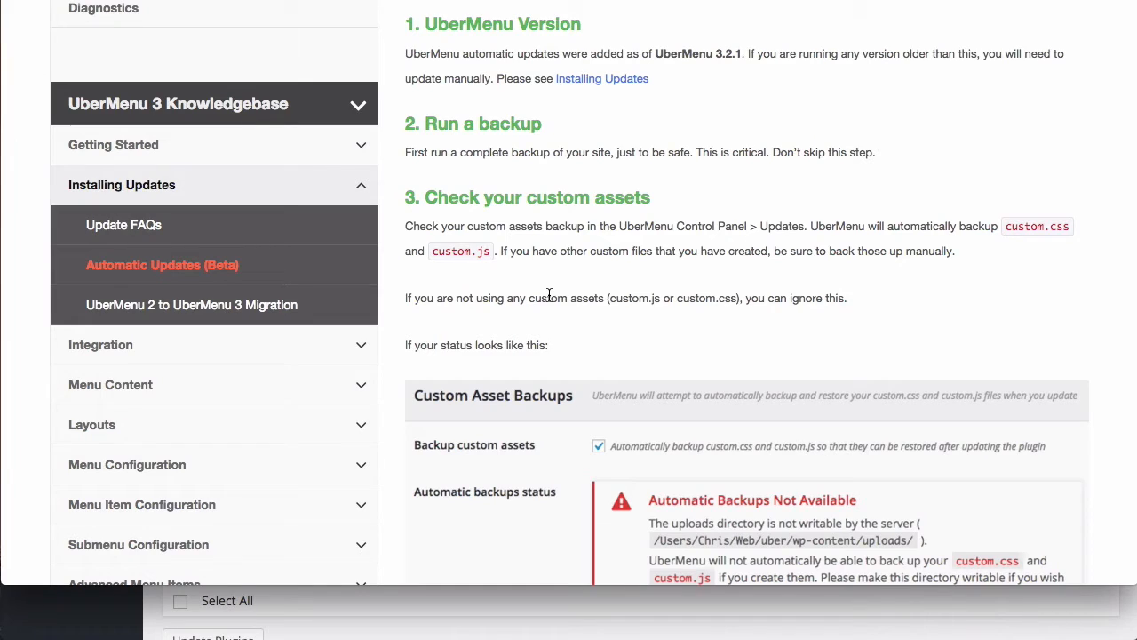
mouse_move(557, 293)
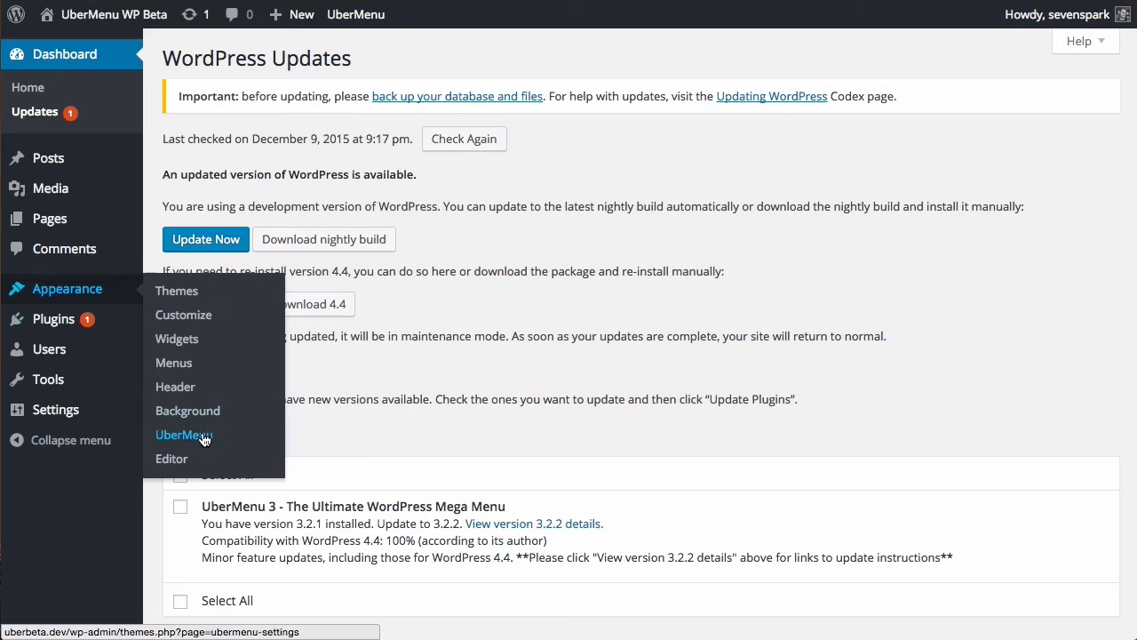
Step: View UberMenu's Updates settings, which report automatic custom asset backups unavailable
left_click(183, 434)
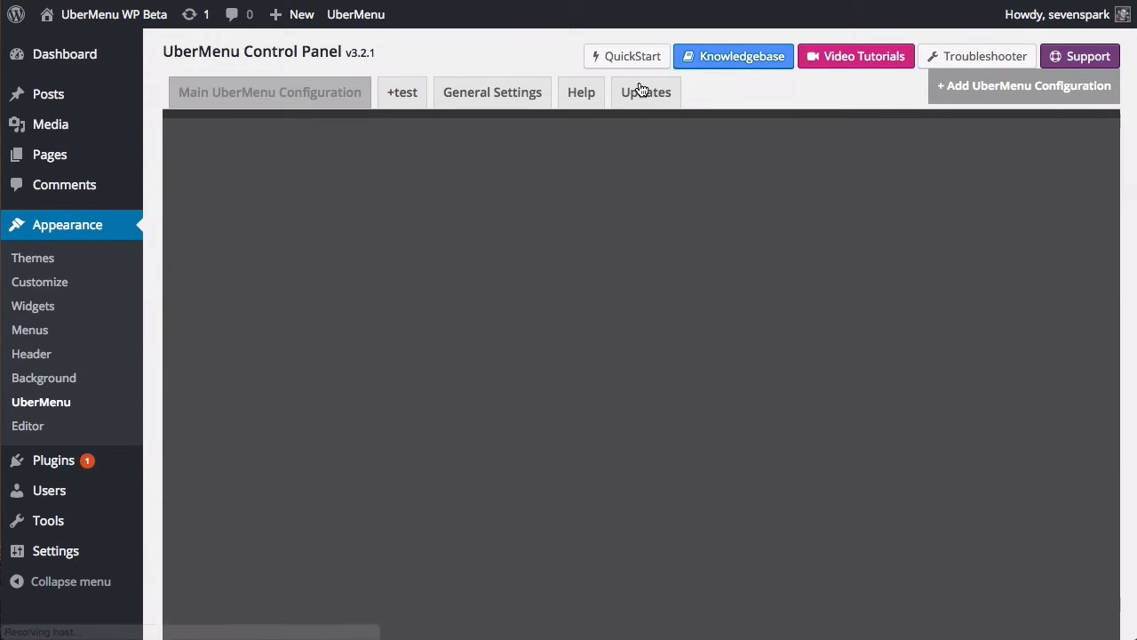
left_click(647, 92)
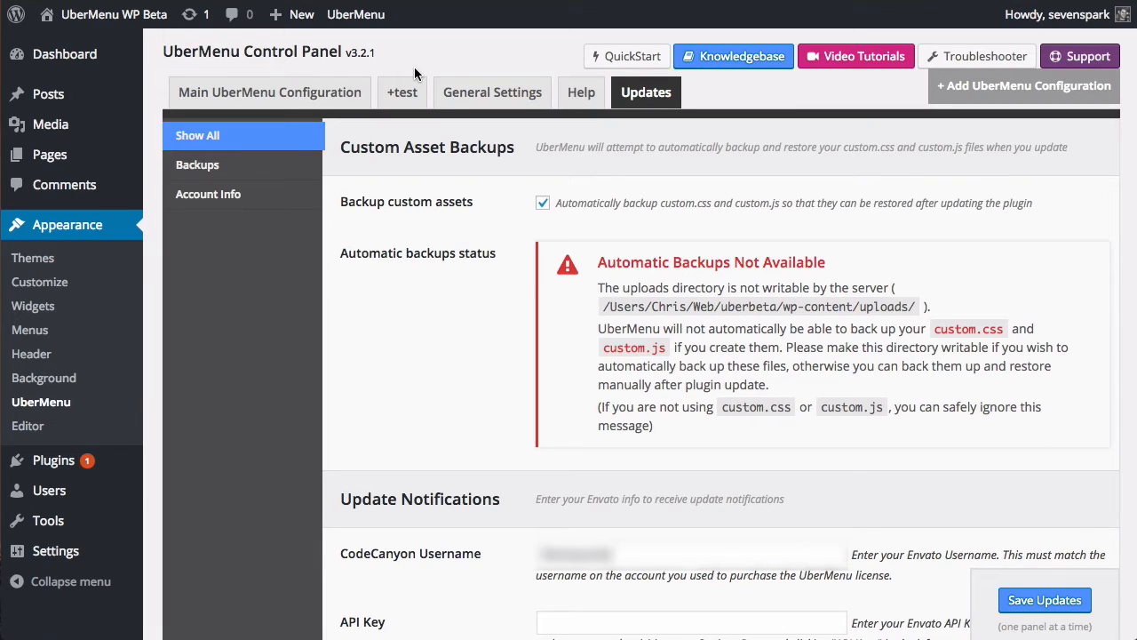
mouse_move(320, 197)
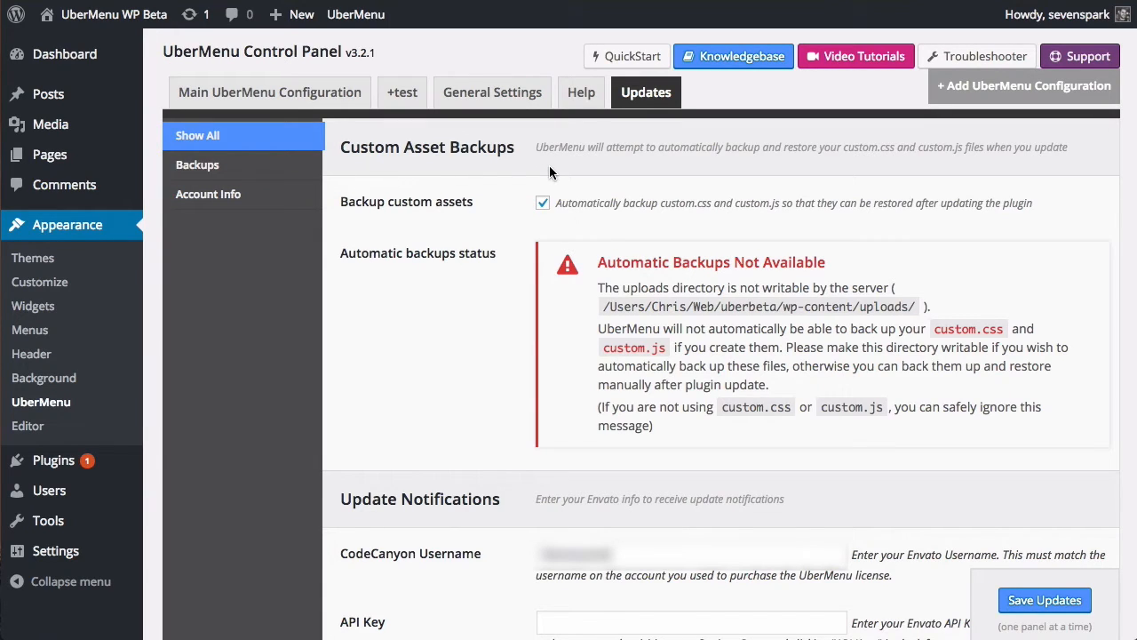
mouse_move(525, 260)
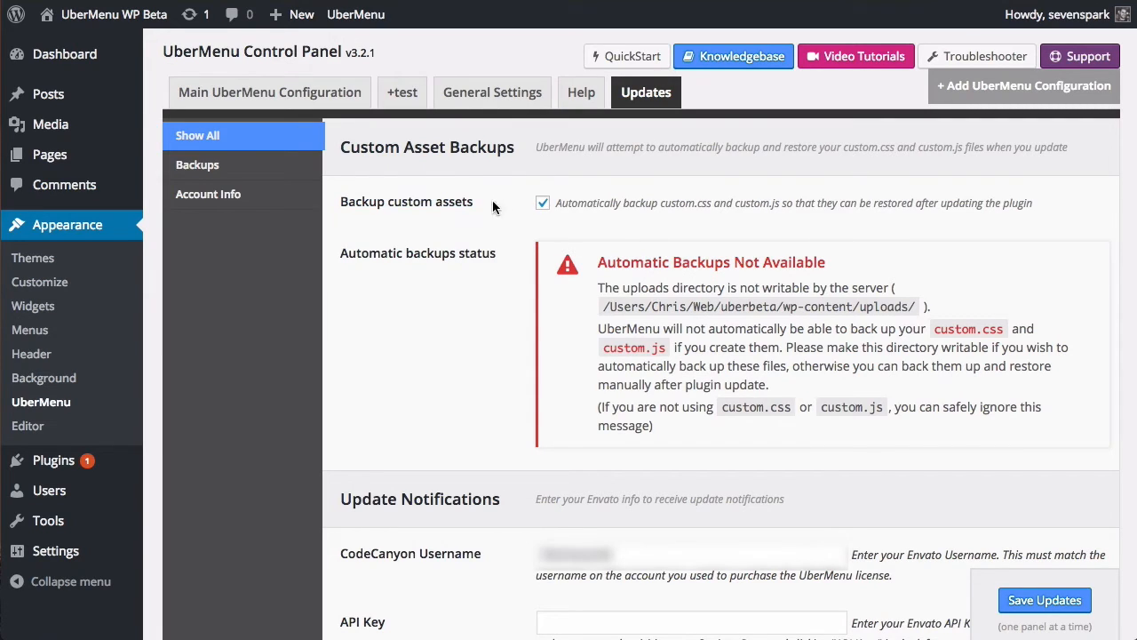
mouse_move(550, 210)
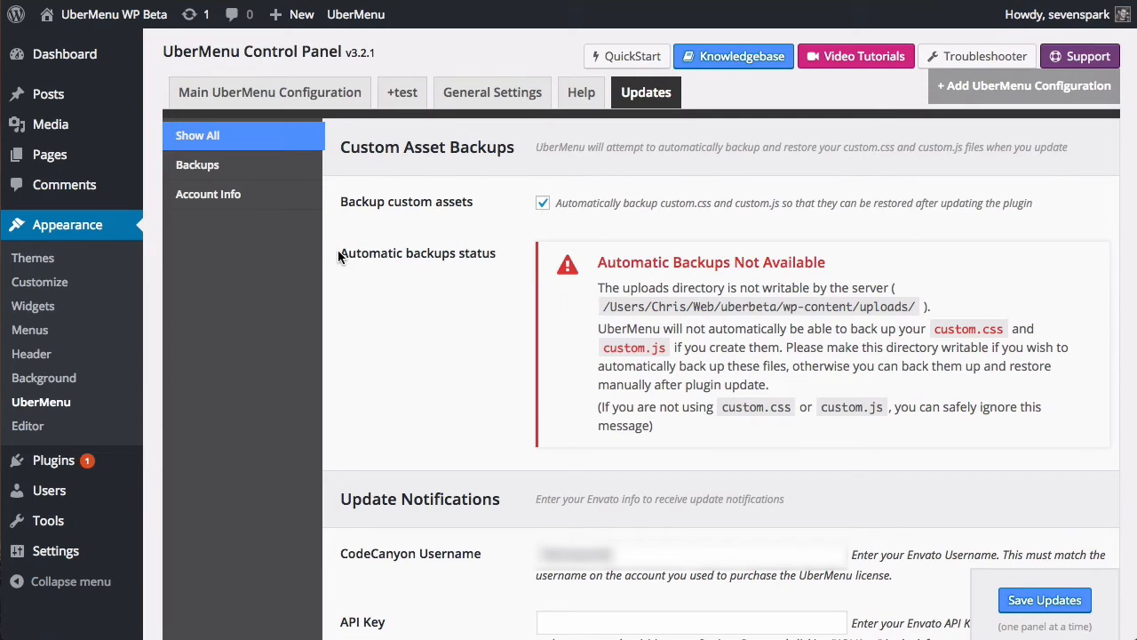
double_click(417, 252)
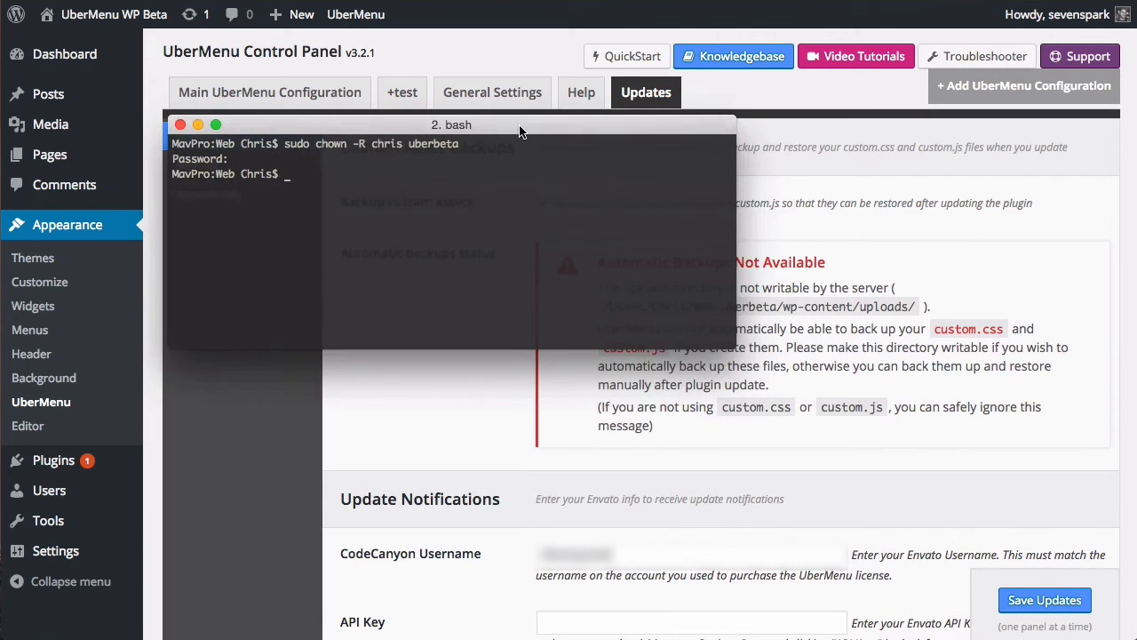
Step: Run sudo chown -R _www uberbeta so the web server owns the site folder, then recheck UberMenu's update settings
type("sudo chown -R _www uberbeta")
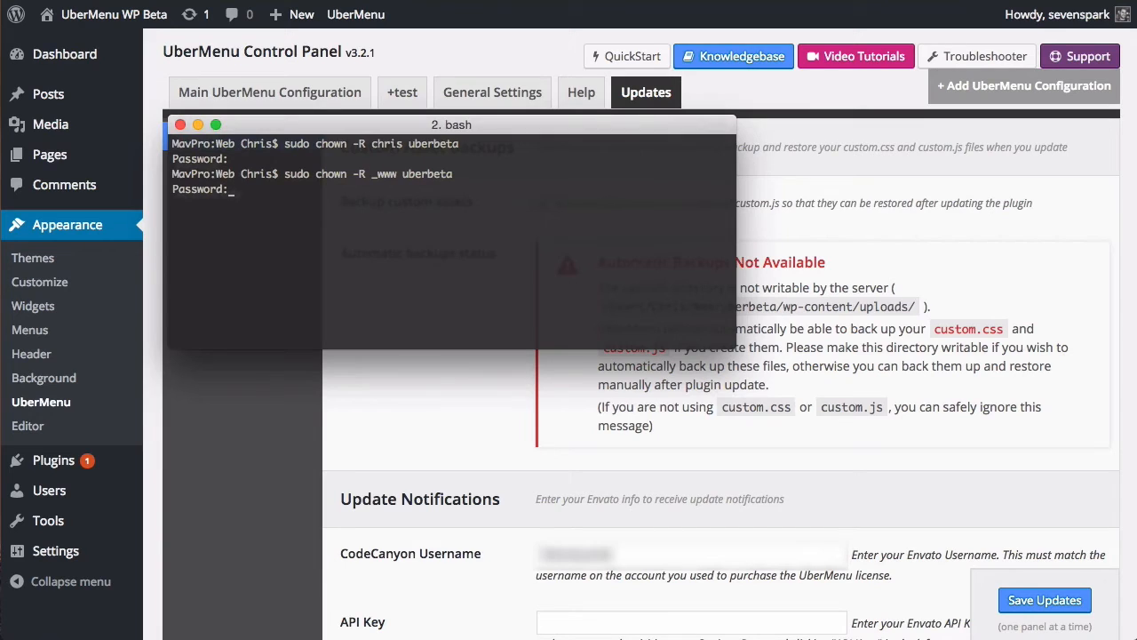
key("Return")
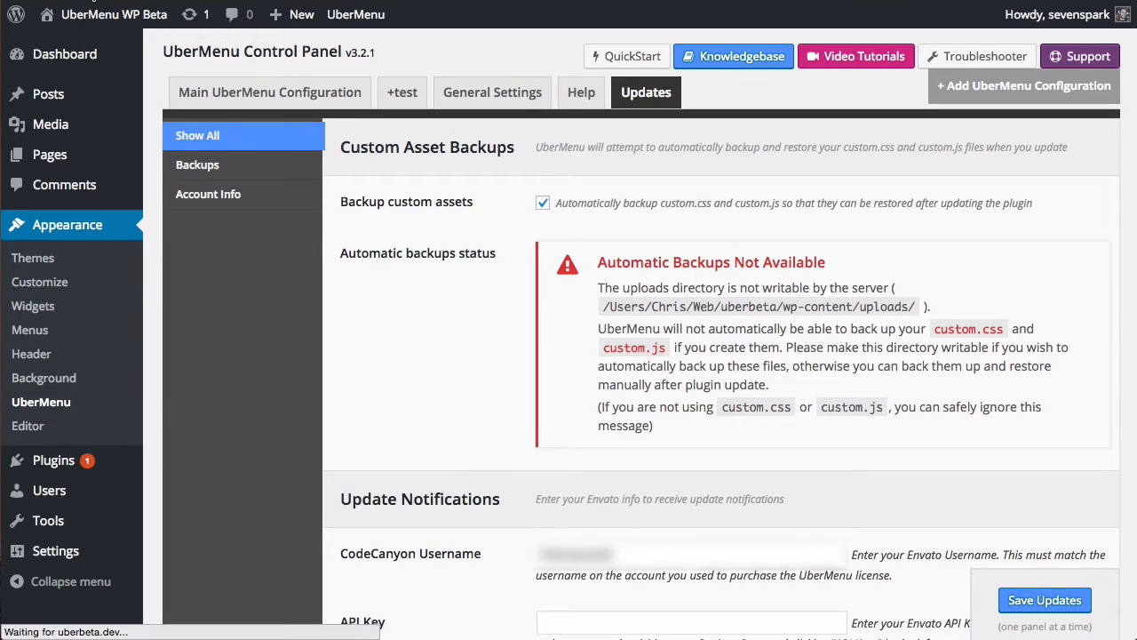
left_click(270, 92)
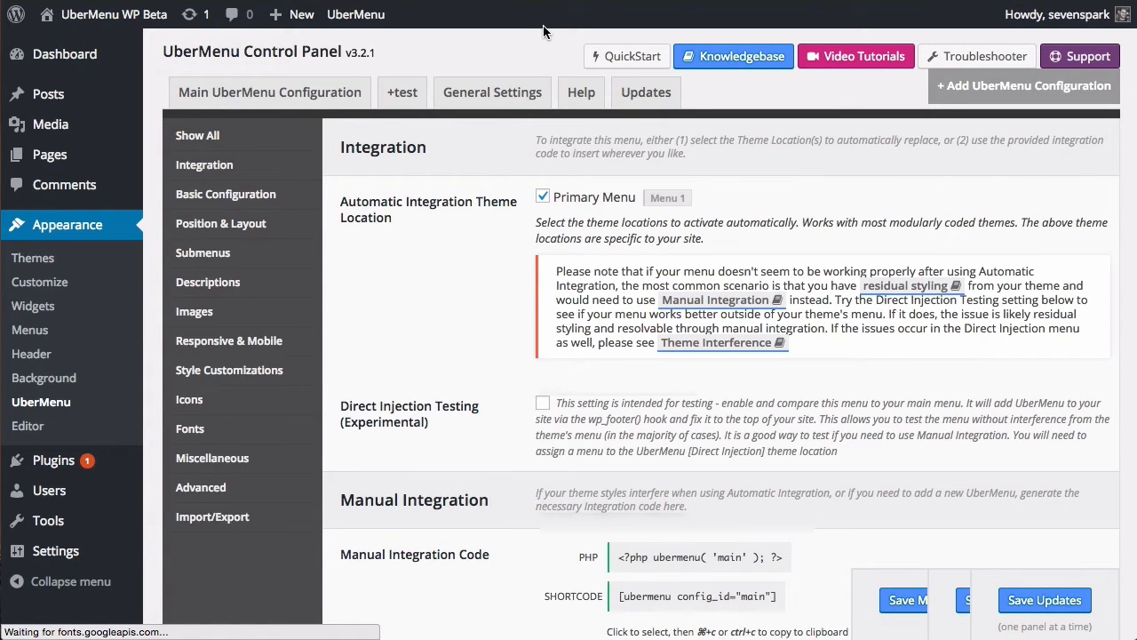
left_click(647, 93)
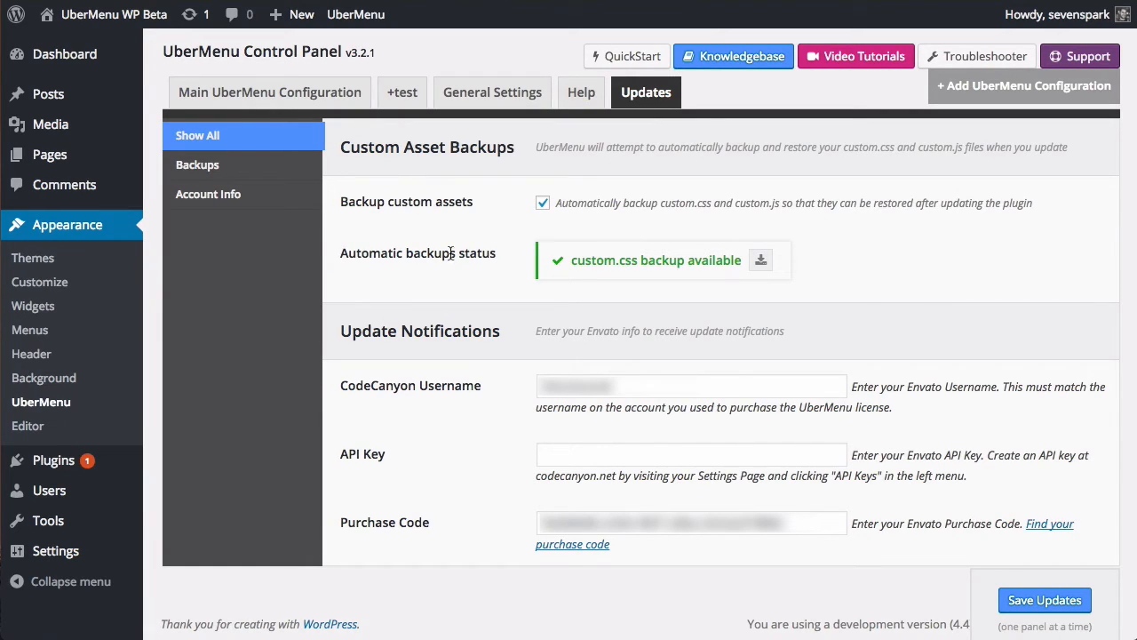
mouse_move(582, 260)
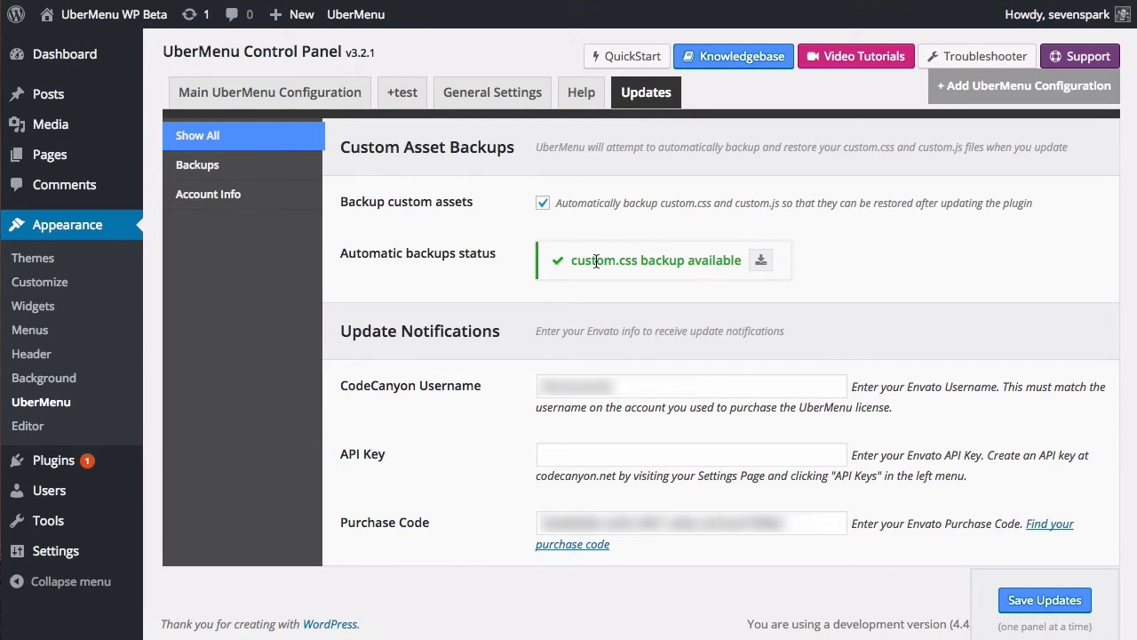
mouse_move(517, 343)
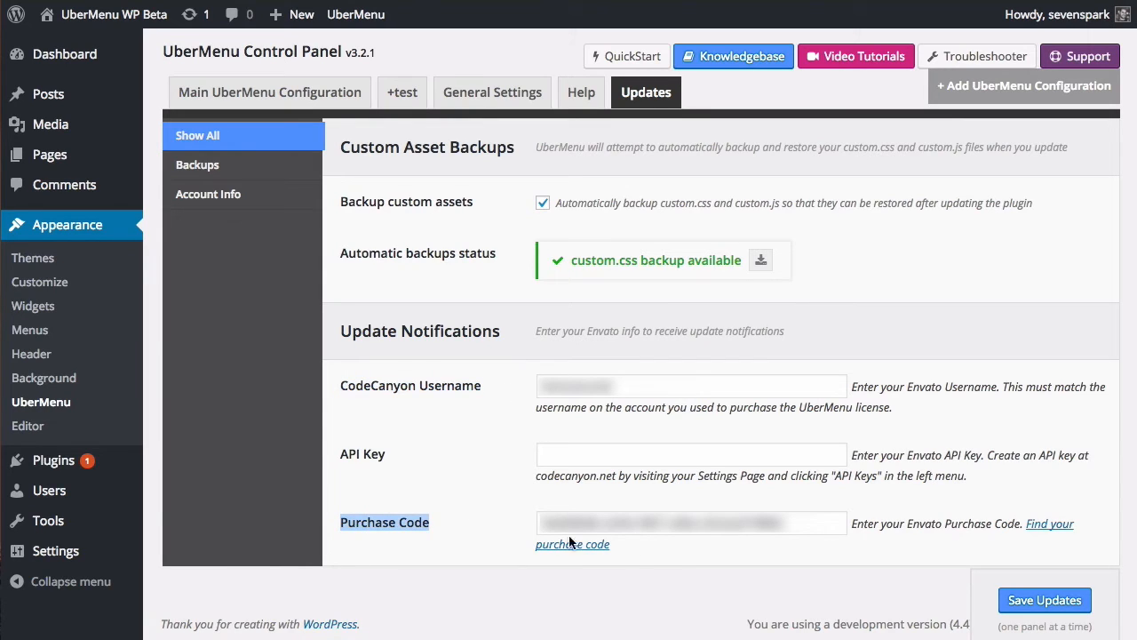
left_click(692, 523)
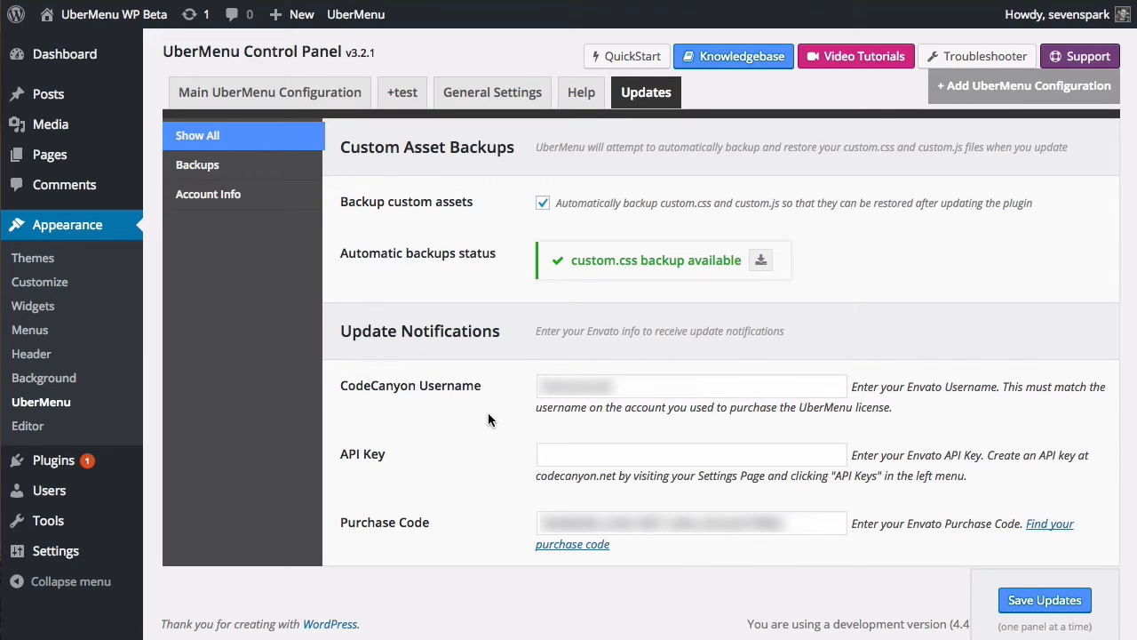
mouse_move(496, 420)
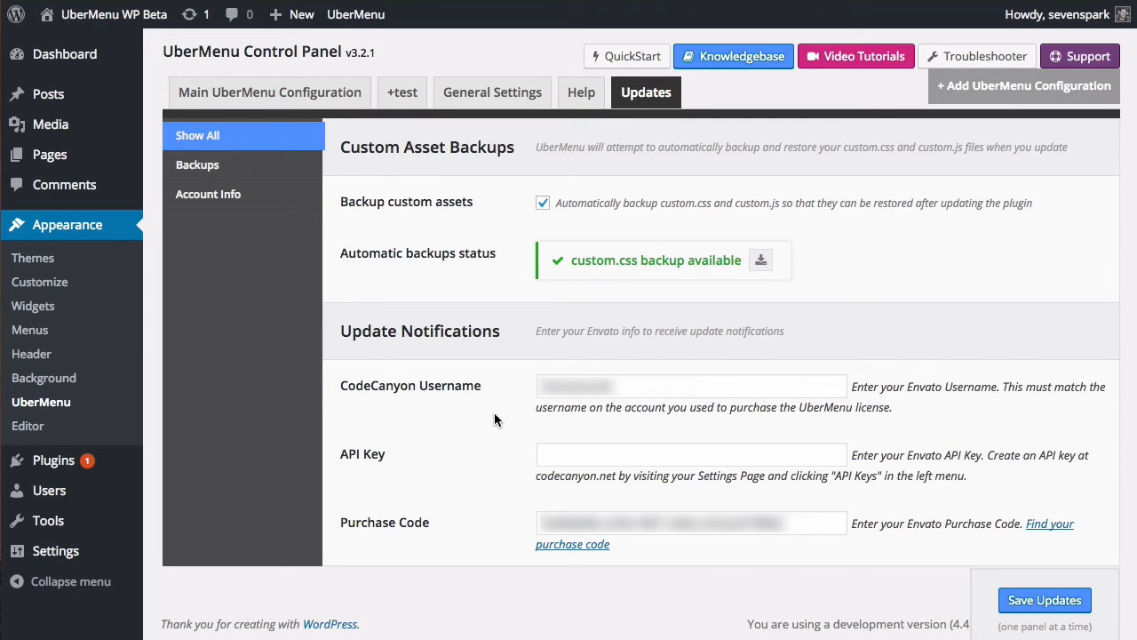
mouse_move(451, 525)
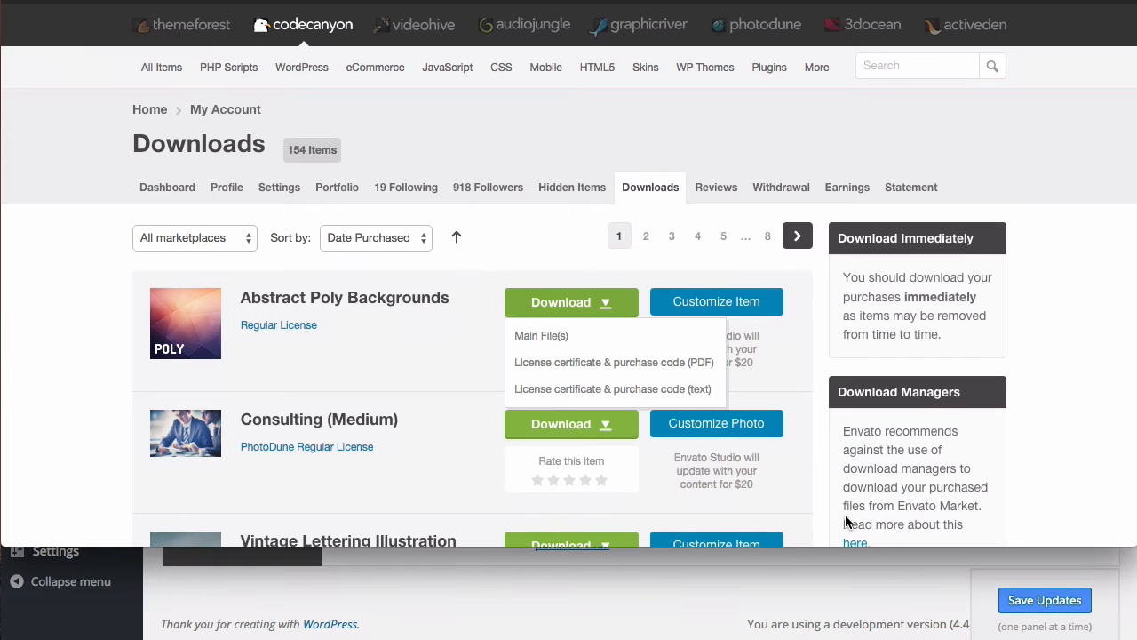
Step: Show an item's Download dropdown listing the License certificate & purchase code options
left_click(570, 302)
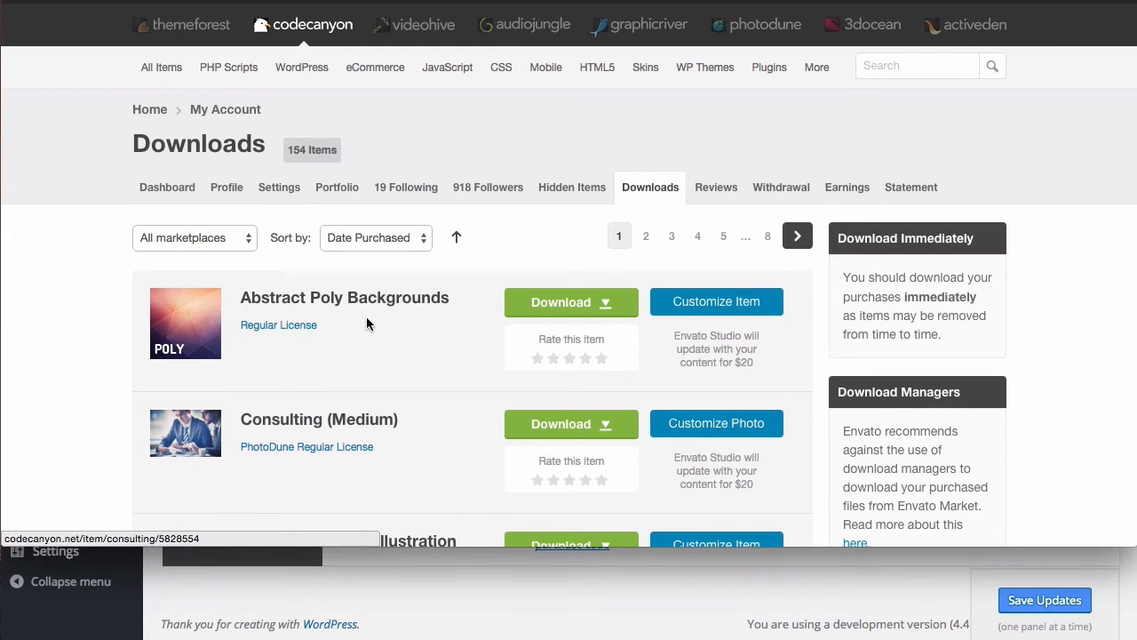
left_click(572, 302)
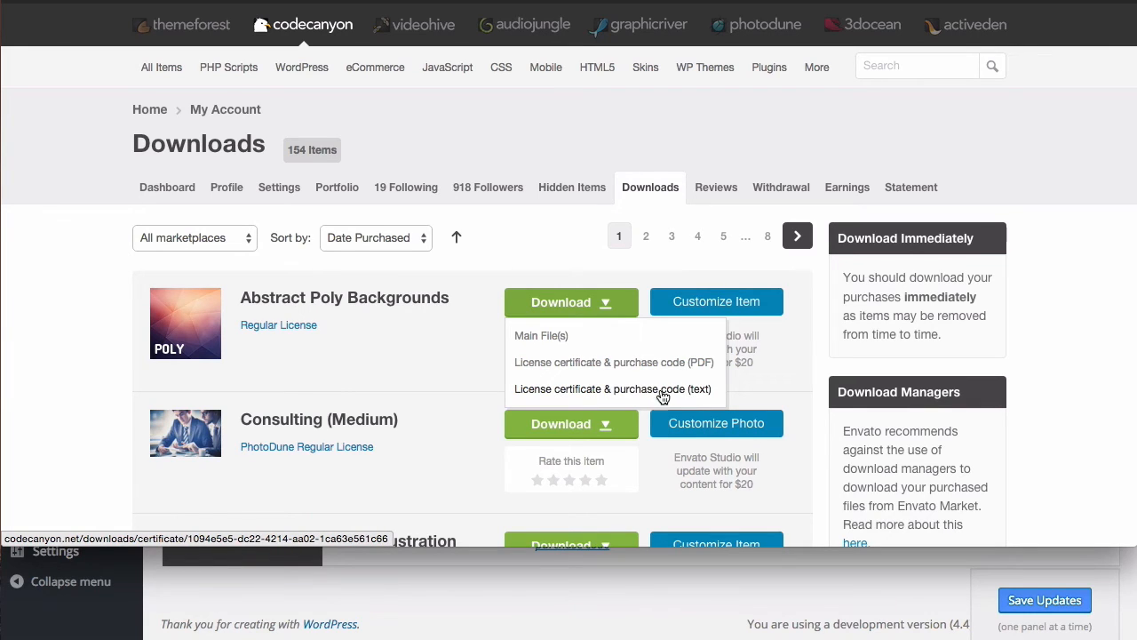
mouse_move(437, 366)
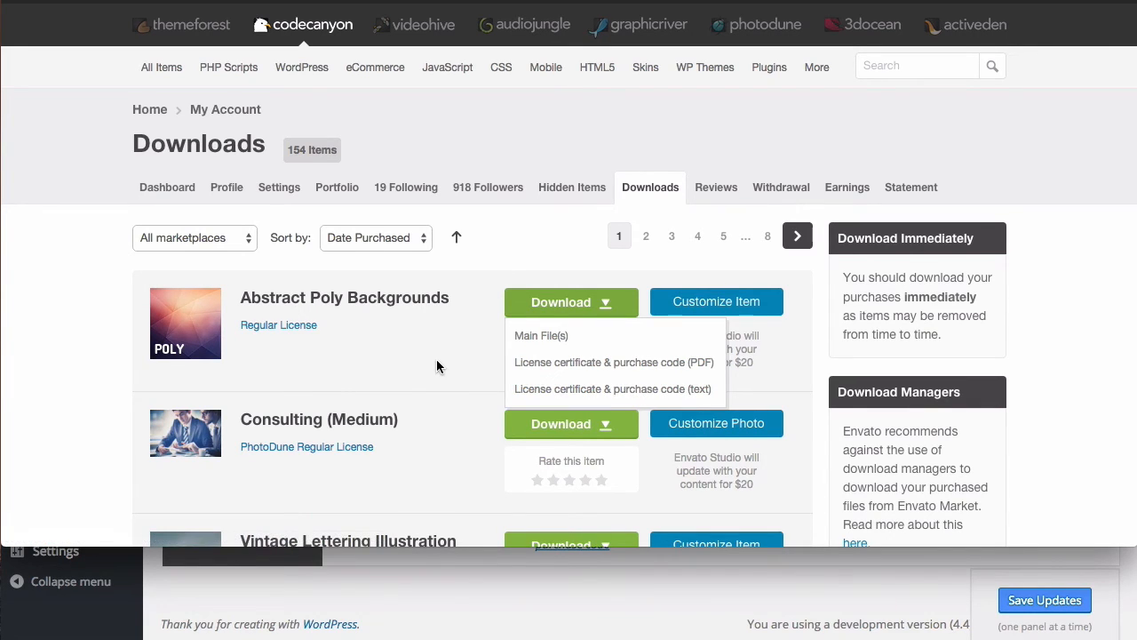
left_click(572, 302)
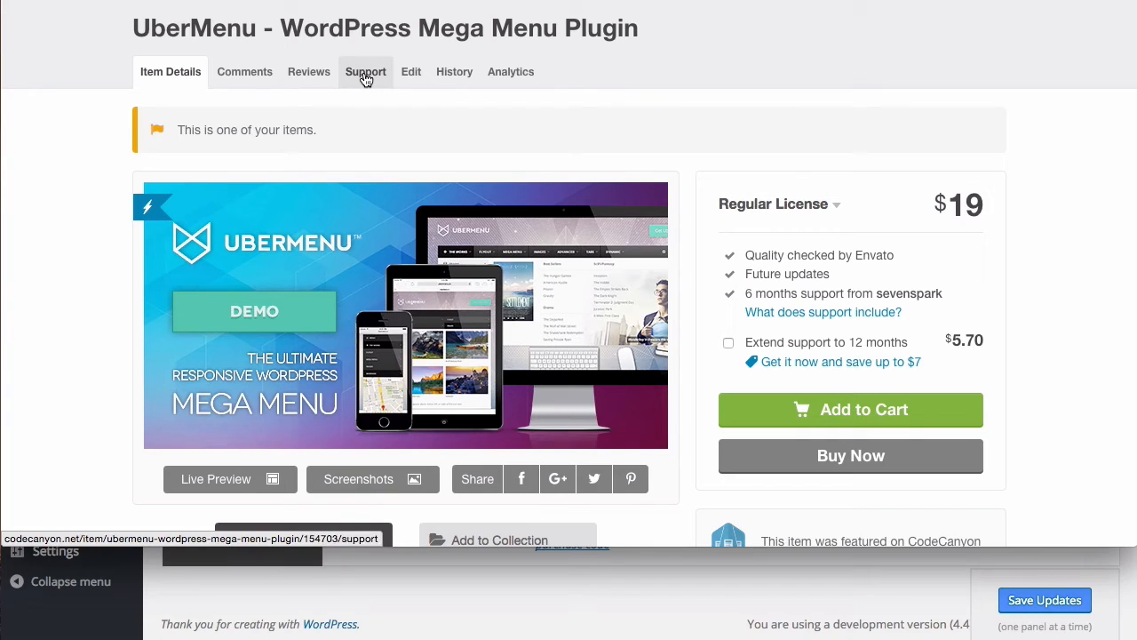
Step: View the UberMenu item's Support section down to the 'Go to item support' link
left_click(366, 71)
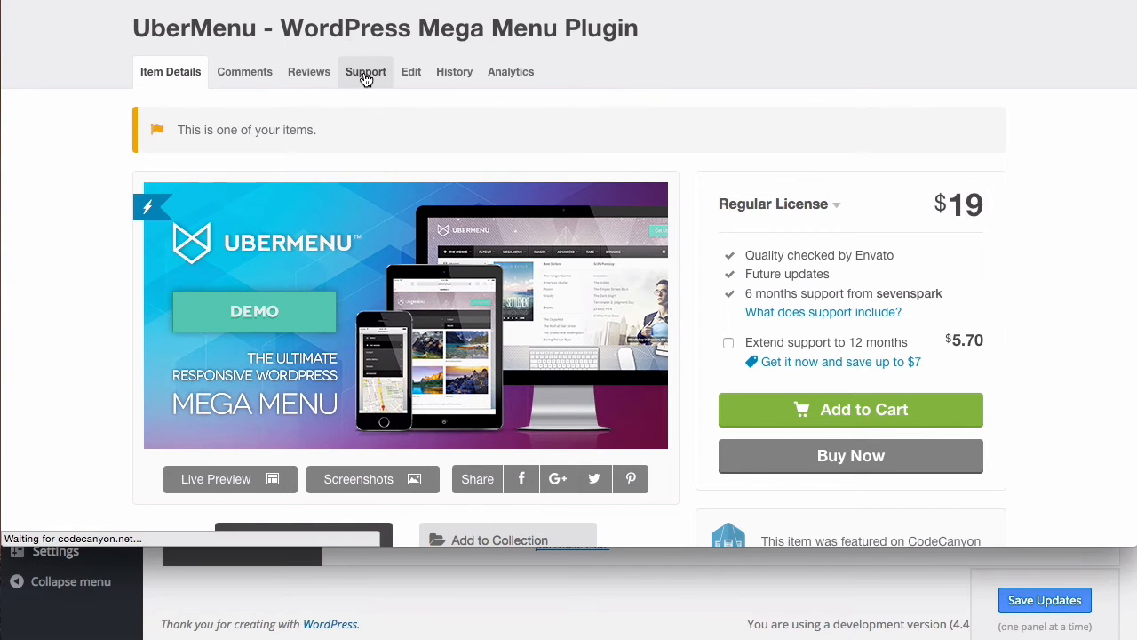
left_click(366, 71)
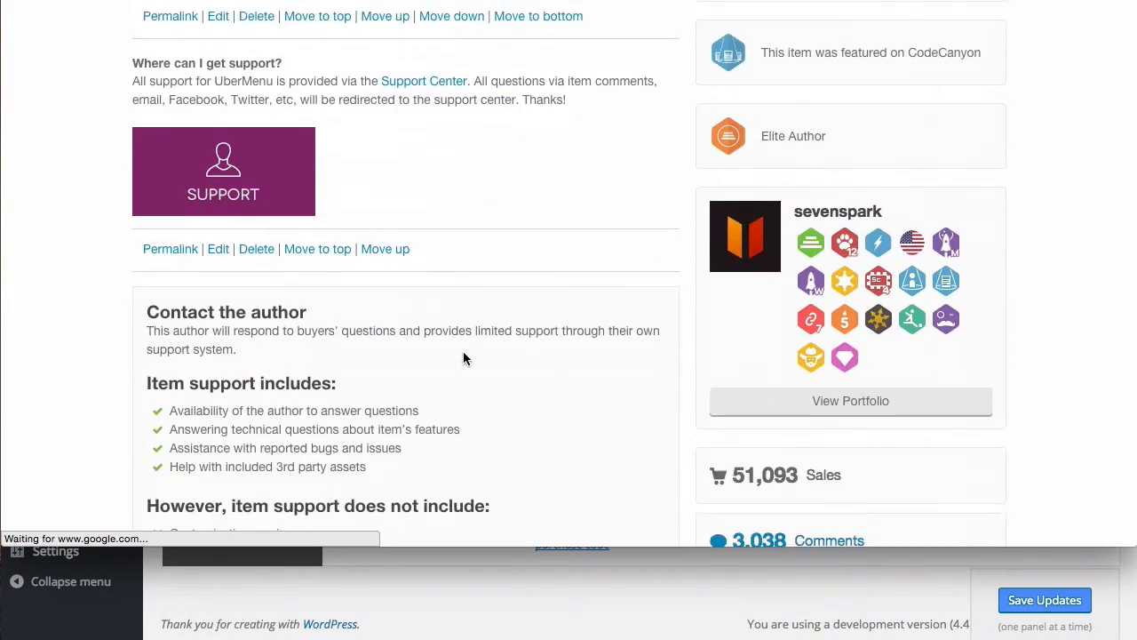
scroll("down", 3)
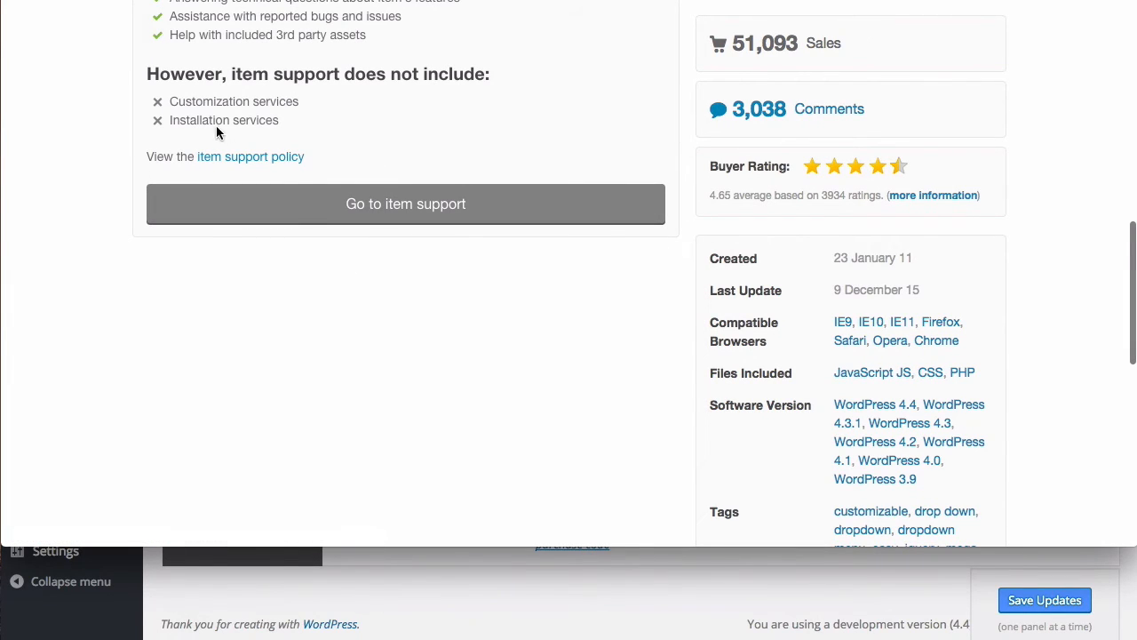
mouse_move(446, 249)
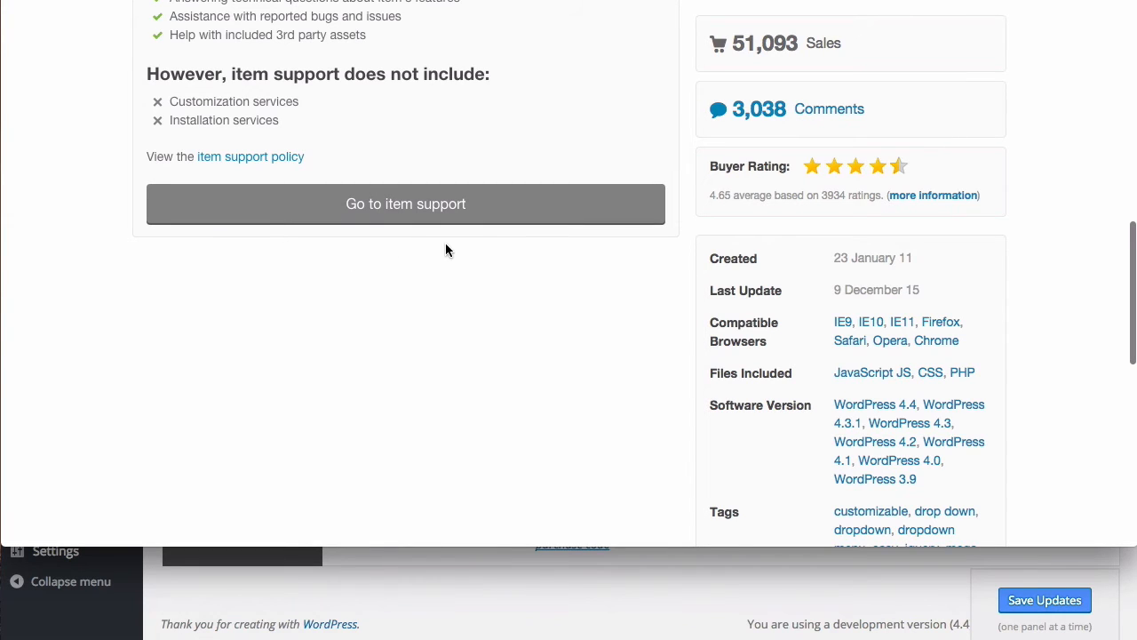
mouse_move(295, 241)
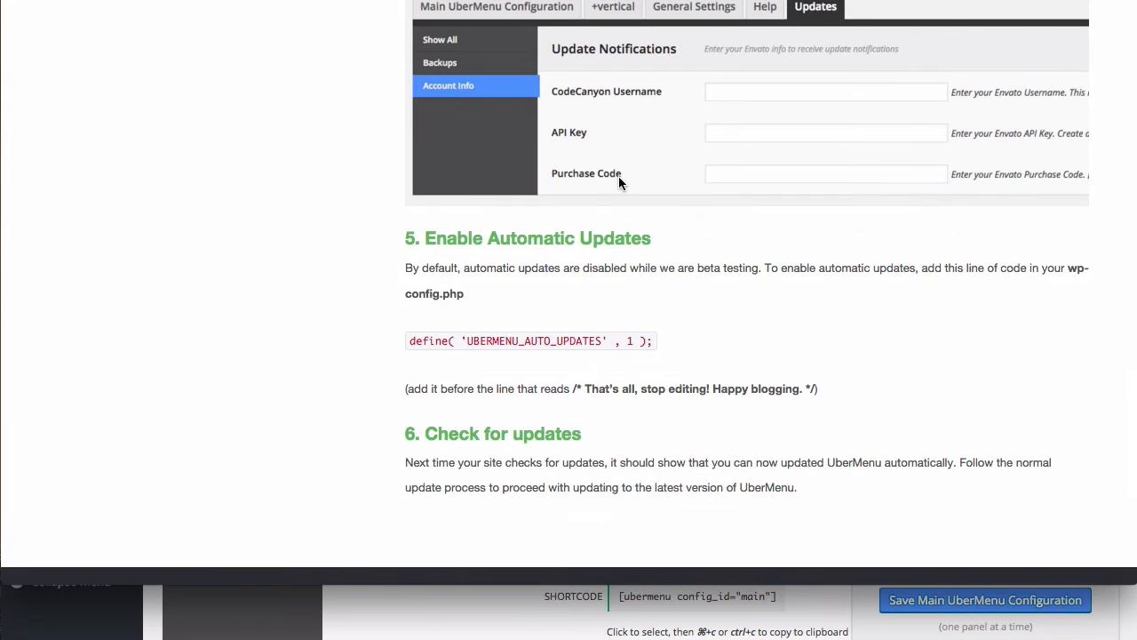
mouse_move(609, 186)
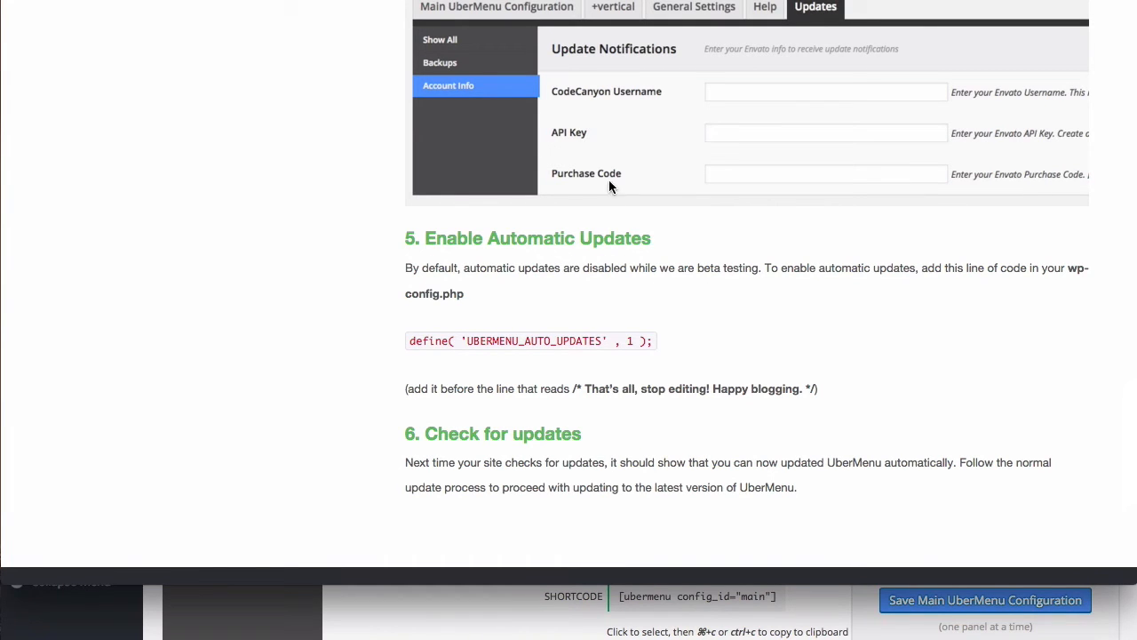
mouse_move(622, 247)
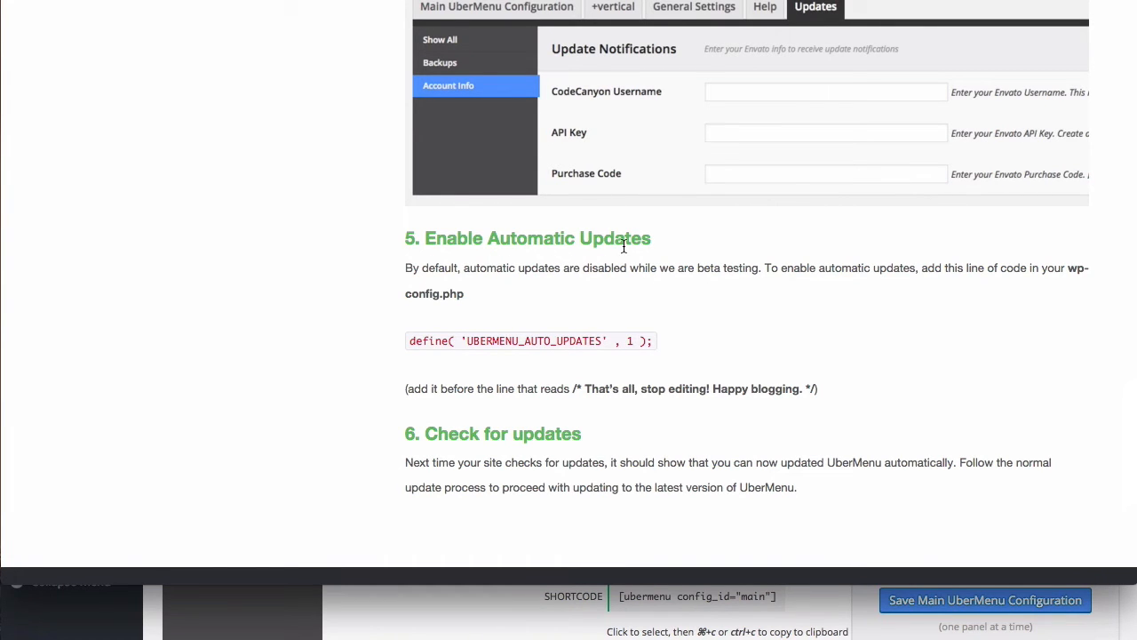
mouse_move(645, 368)
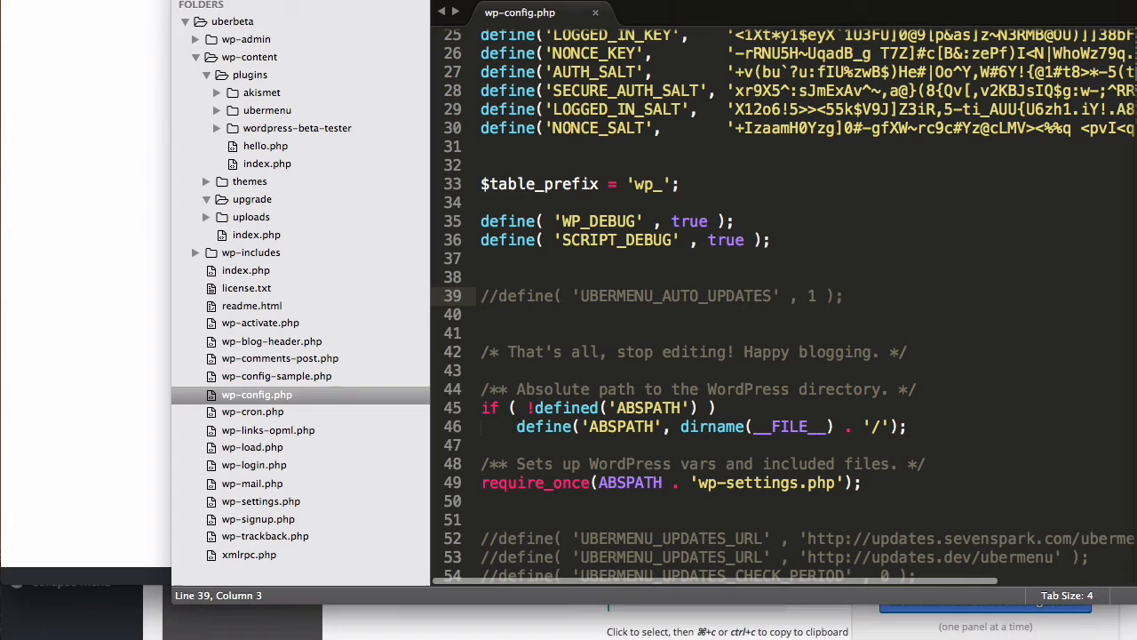
Step: Replace the commented line in wp-config.php with define( 'UBERMENU_AUTO_UPDATES' , 1 ); and save the file
left_click(842, 295)
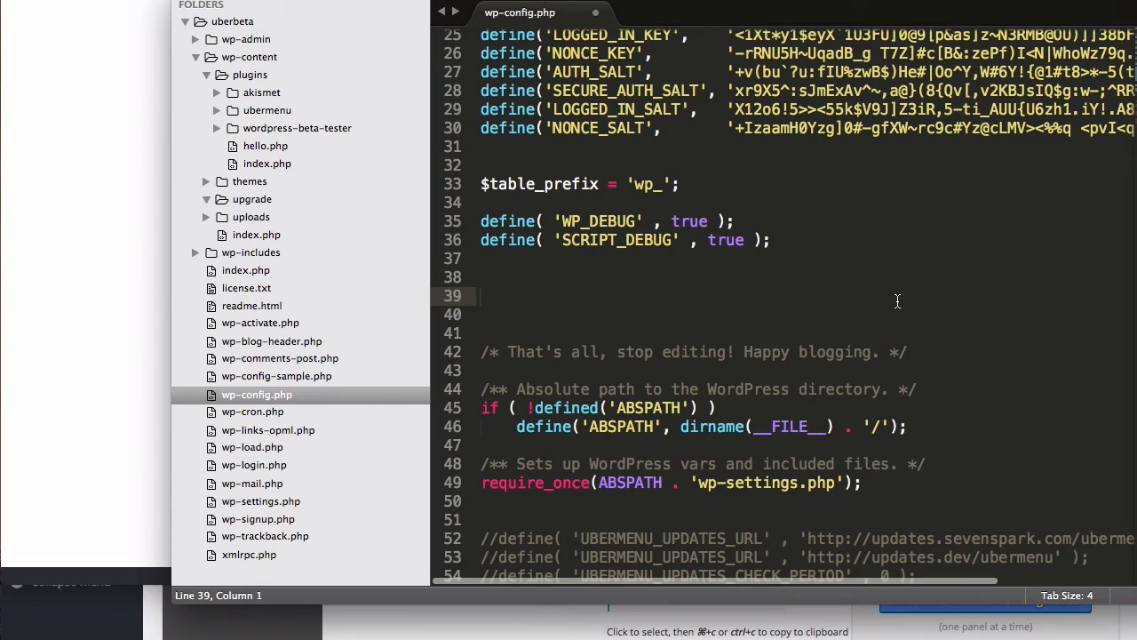
type("define( 'UBERMENU_AUTO_UPDATES' , 1 );")
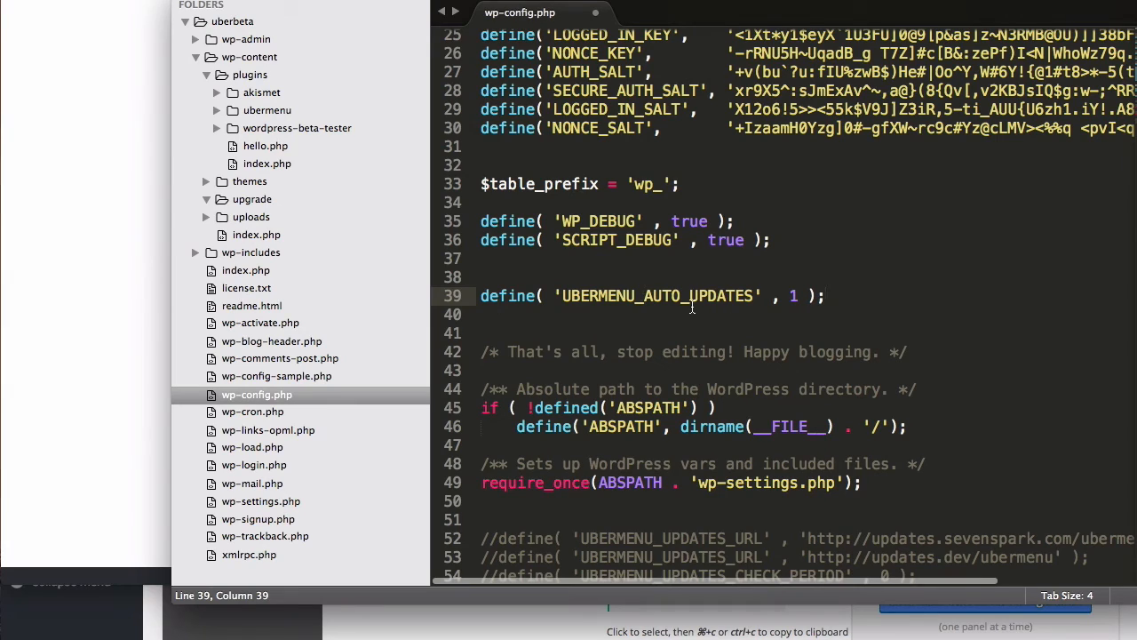
mouse_move(583, 231)
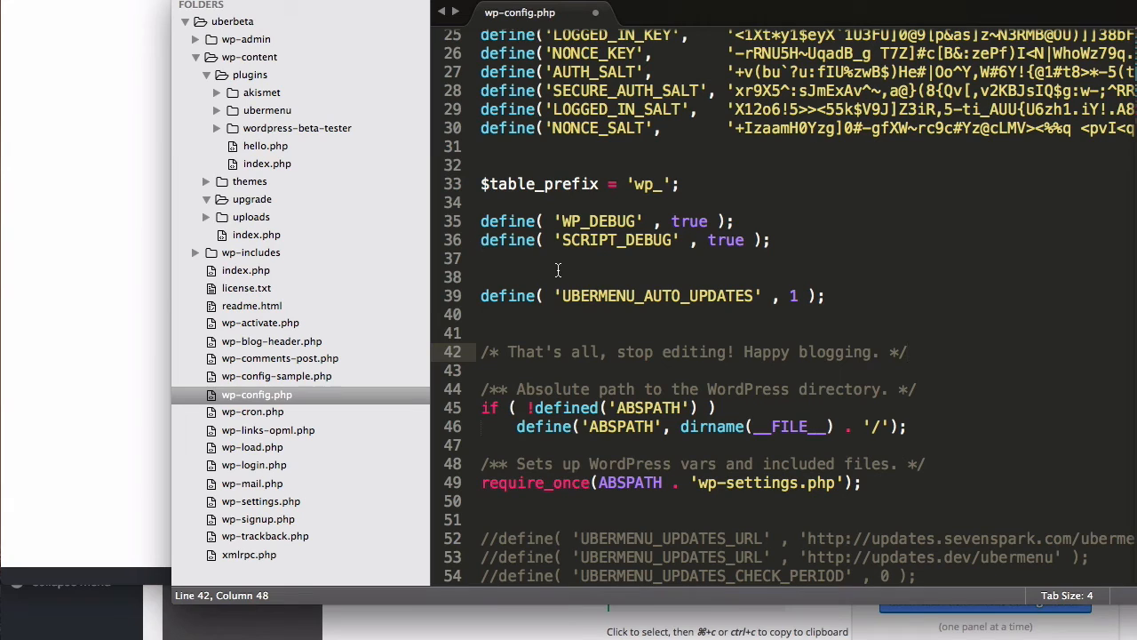
mouse_move(535, 270)
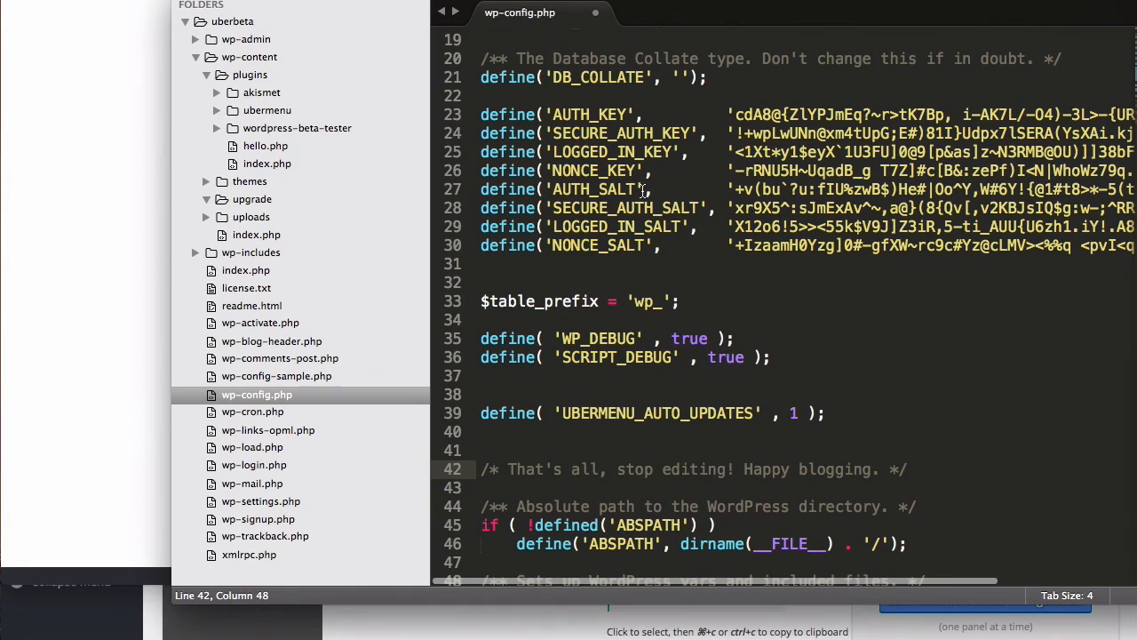
scroll("down", 3)
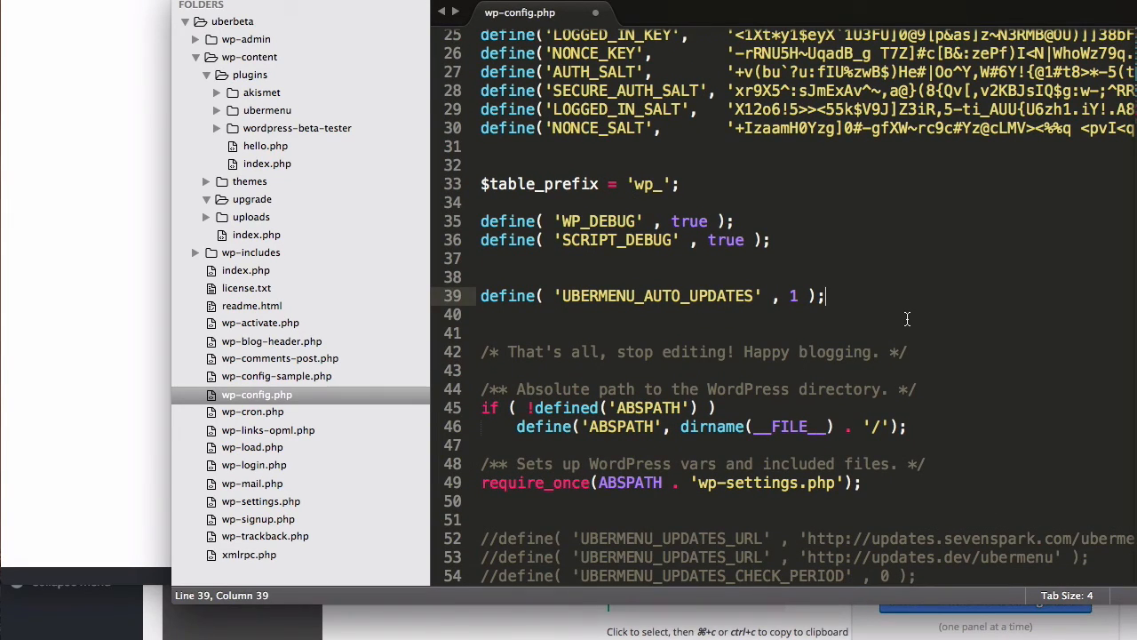
key("cmd+s")
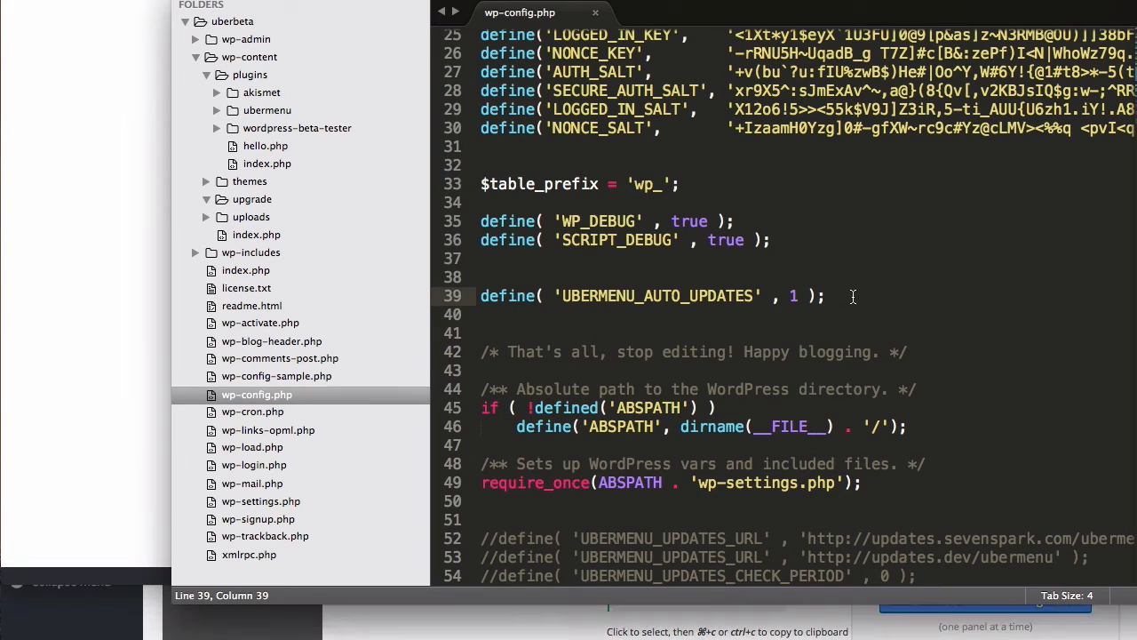
triple_click(654, 295)
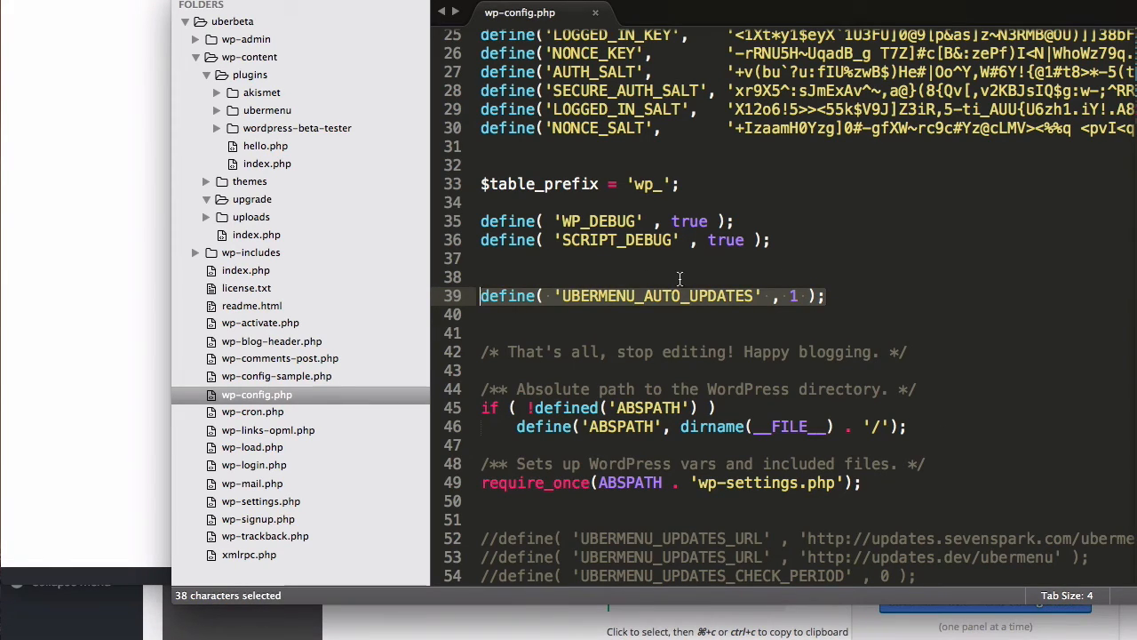
left_click(952, 295)
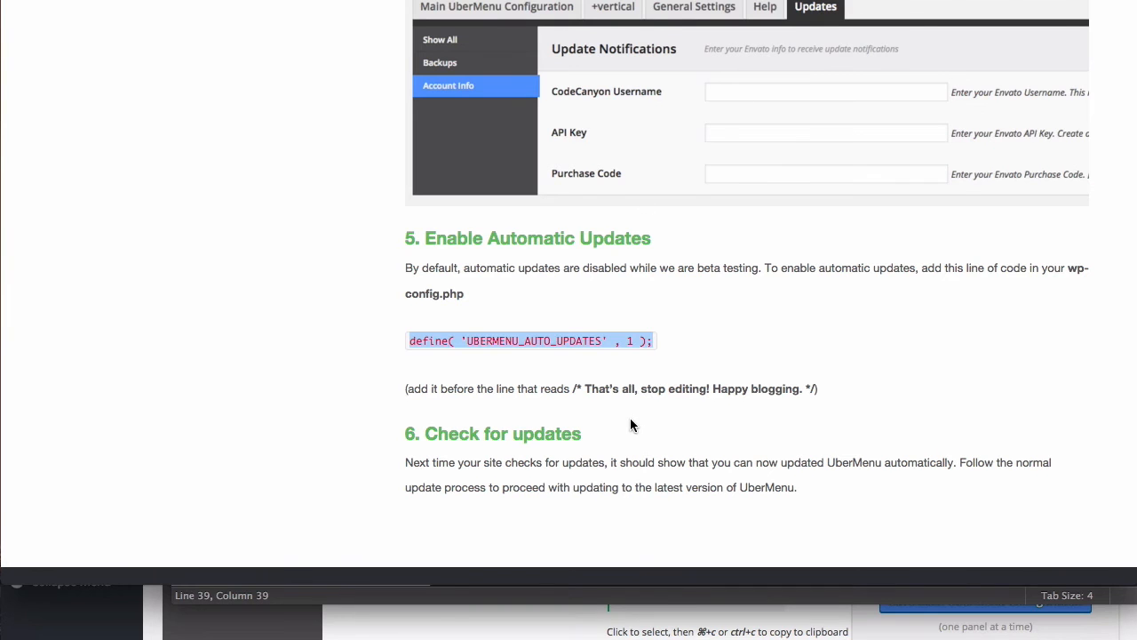
Step: Go to Dashboard > Updates, which lists UberMenu 3 updatable to 3.2.2
scroll("down", 3)
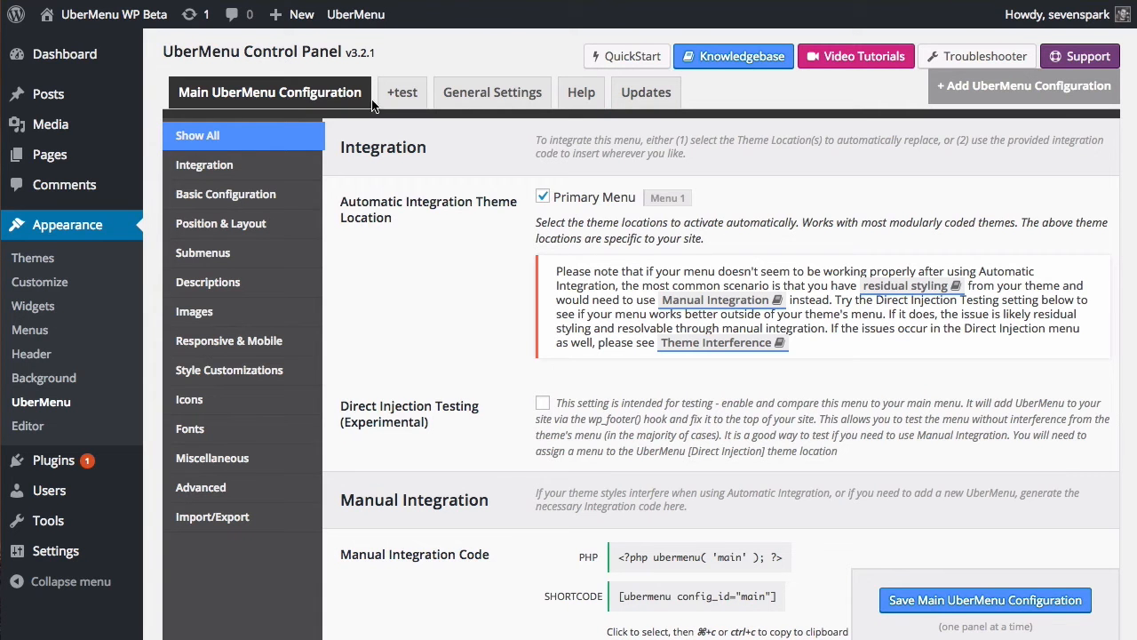
mouse_move(39, 280)
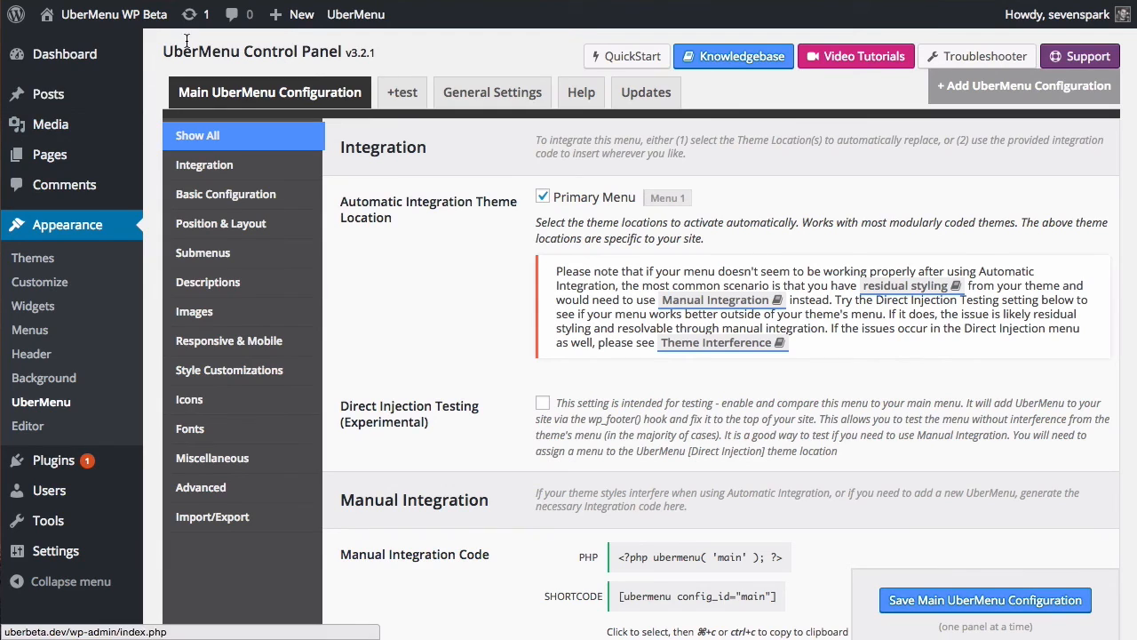
left_click(208, 281)
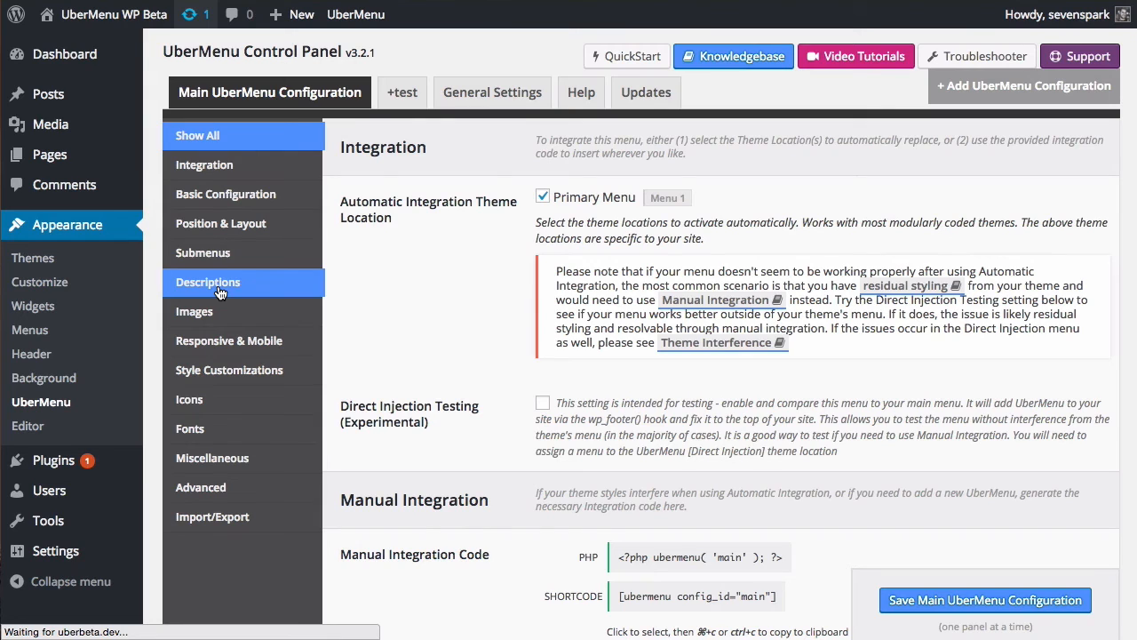
left_click(36, 112)
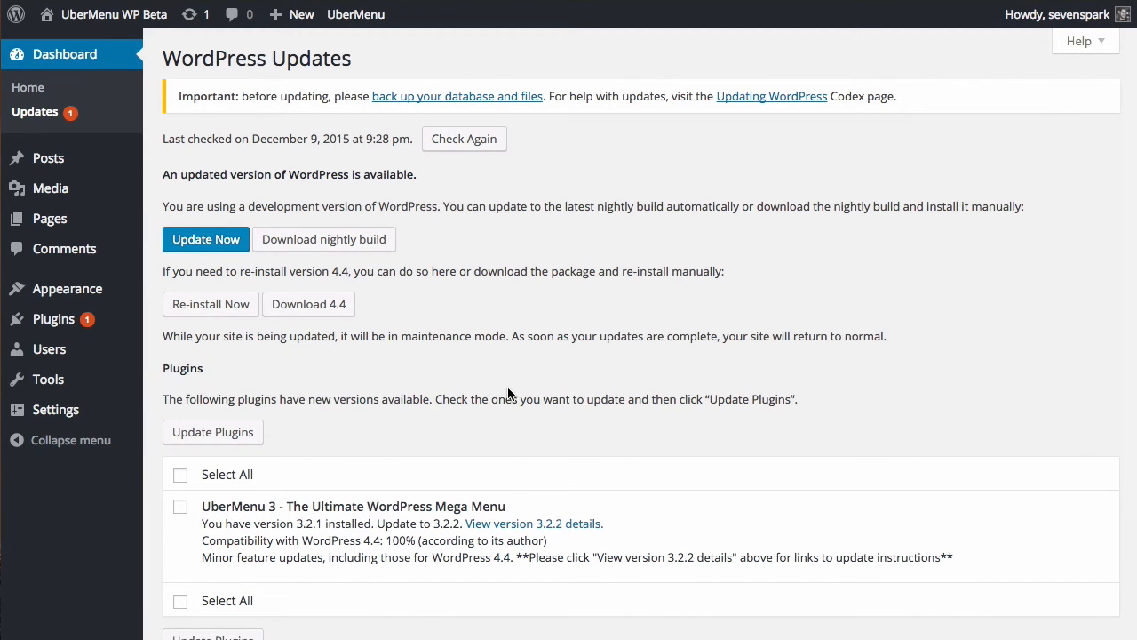
Step: Update the UberMenu 3 plugin to 3.2.2, completing successfully
scroll("down", 3)
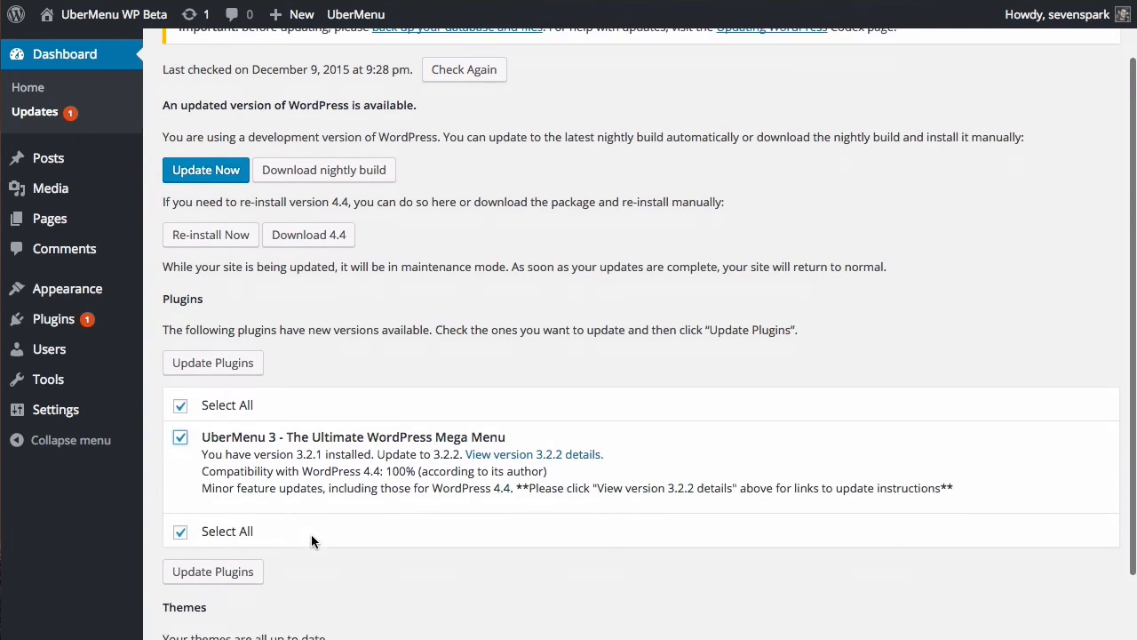
scroll("down", 3)
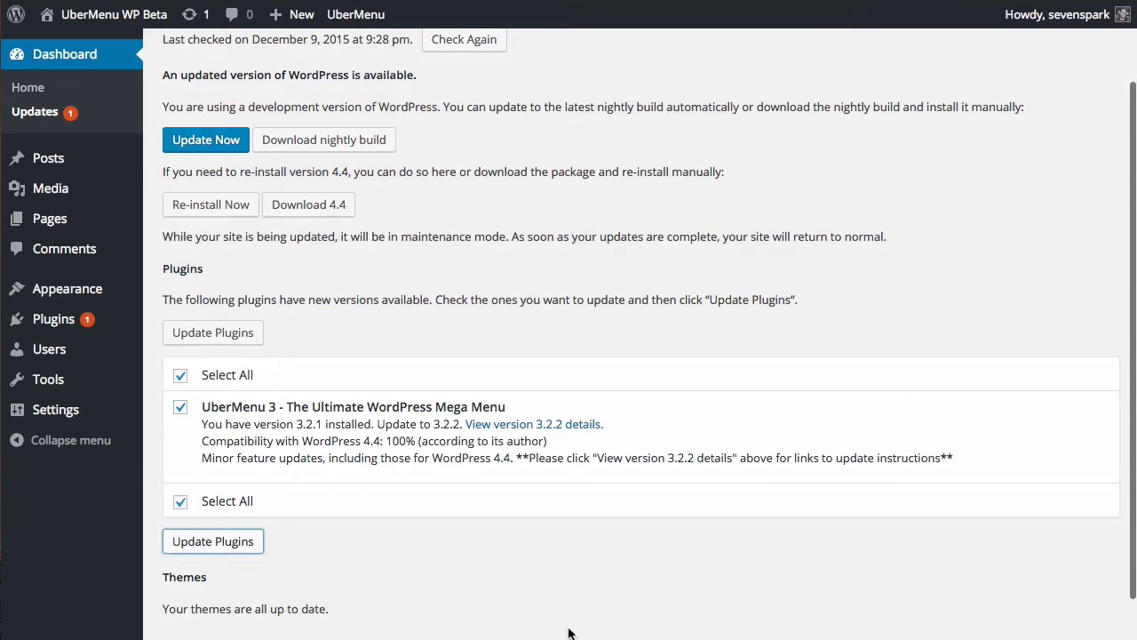
left_click(214, 540)
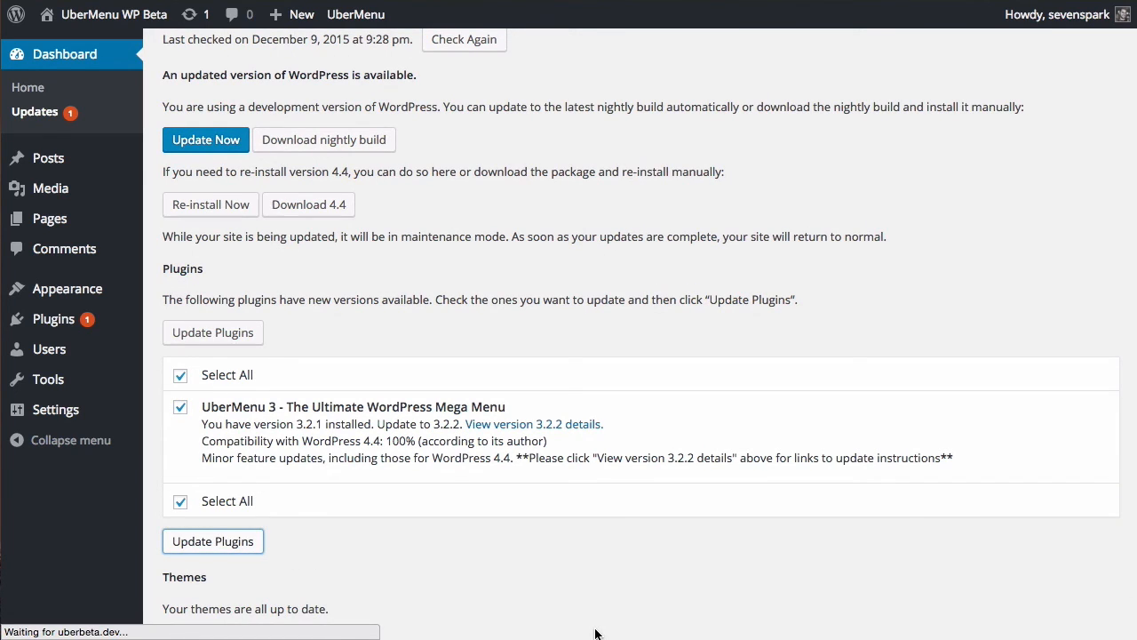
left_click(213, 540)
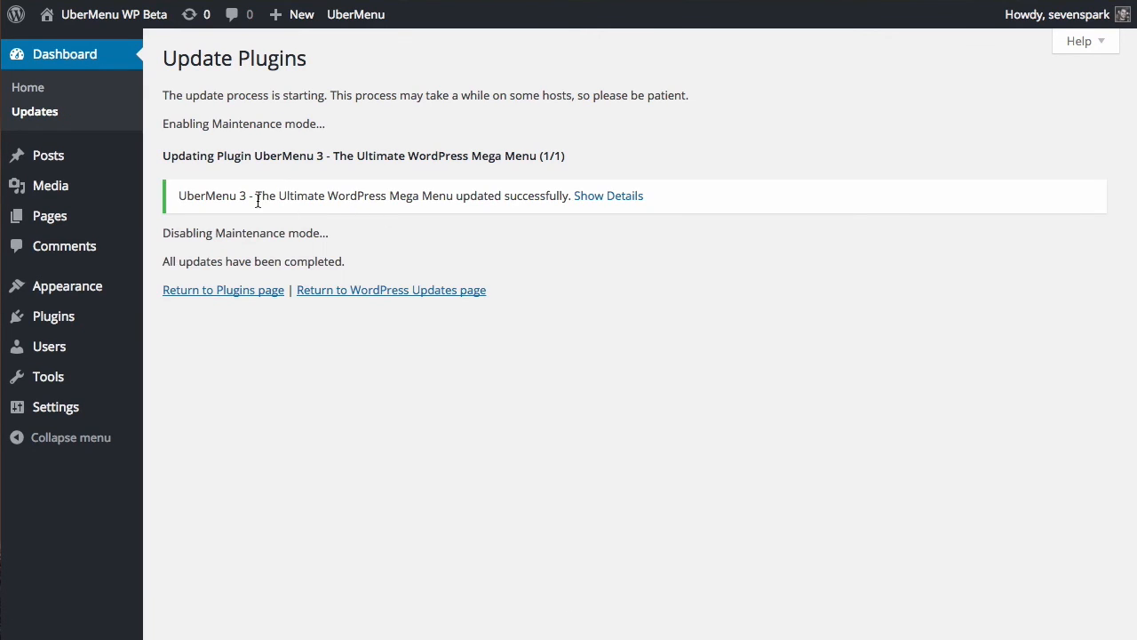
Step: Highlight the message confirming UberMenu 3 updated successfully
double_click(262, 195)
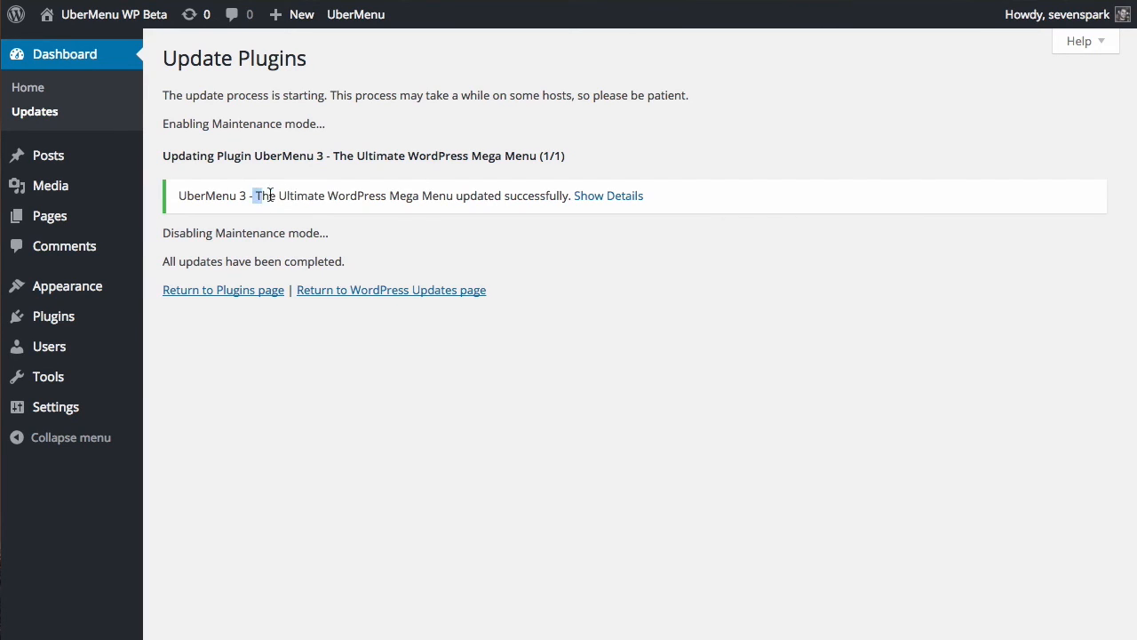
left_click_drag(252, 196, 547, 195)
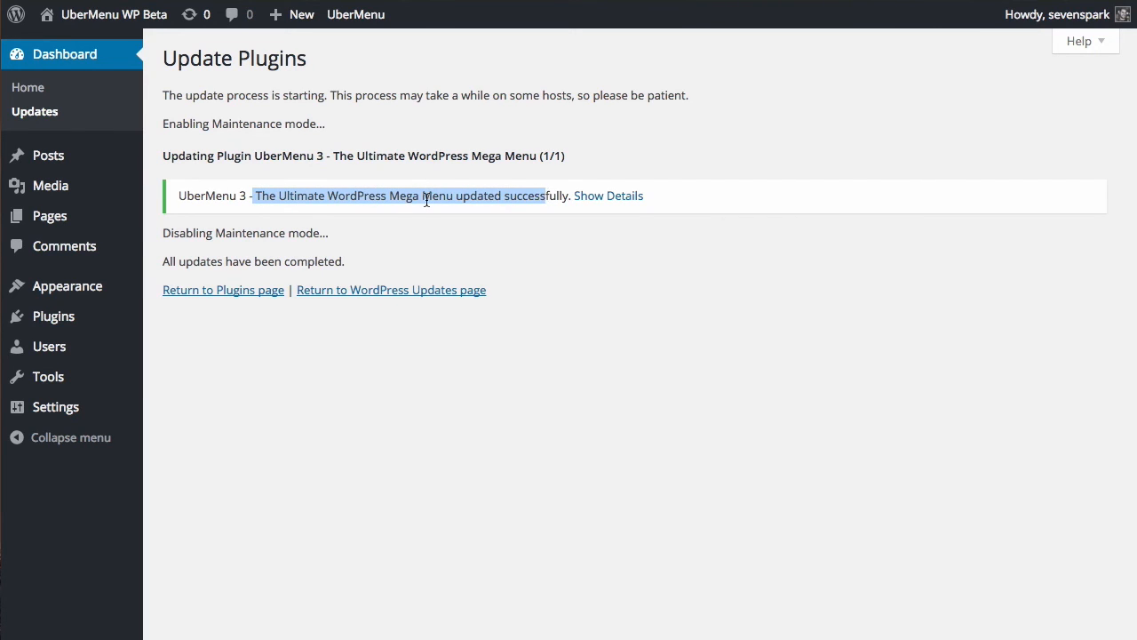
mouse_move(607, 196)
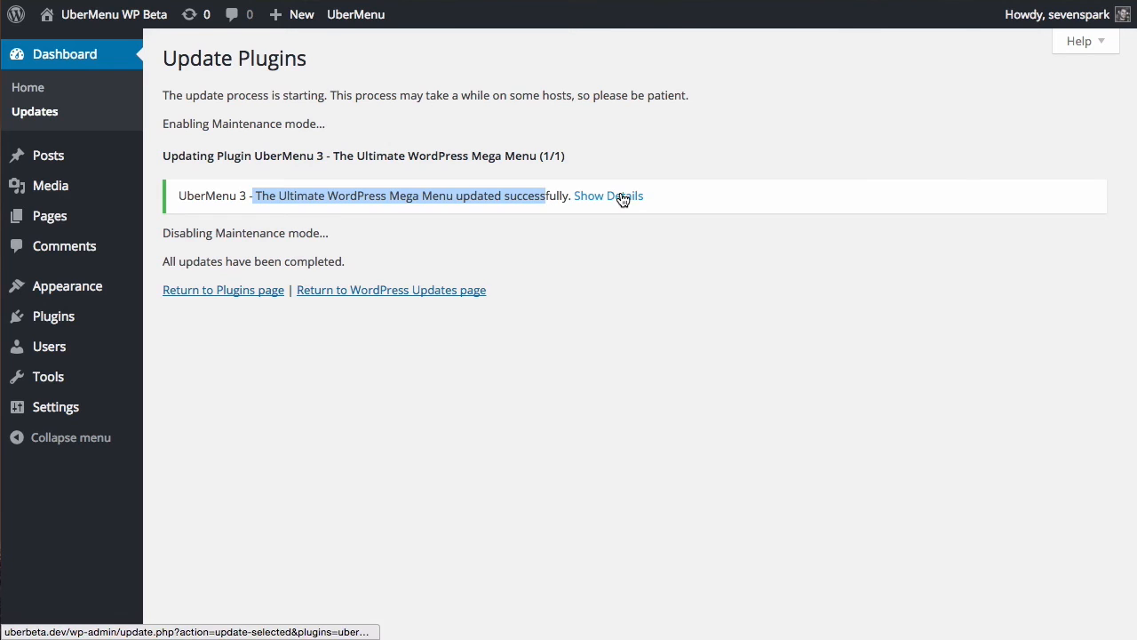
mouse_move(68, 284)
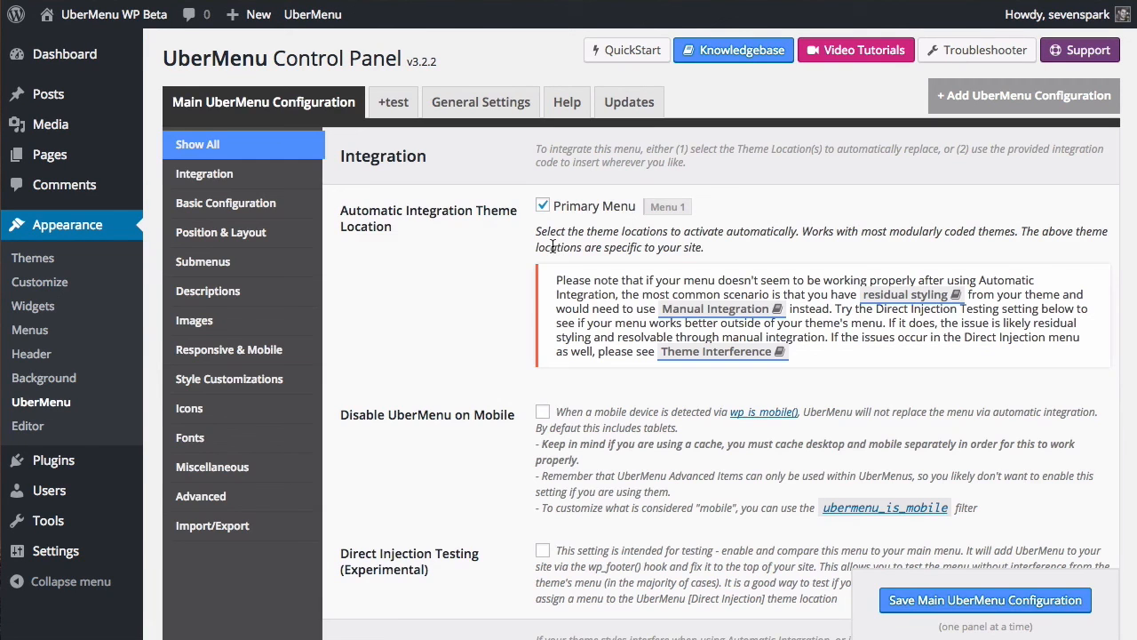
Step: Highlight the 3.2.2 version number, then review the Updates settings for backups
double_click(421, 60)
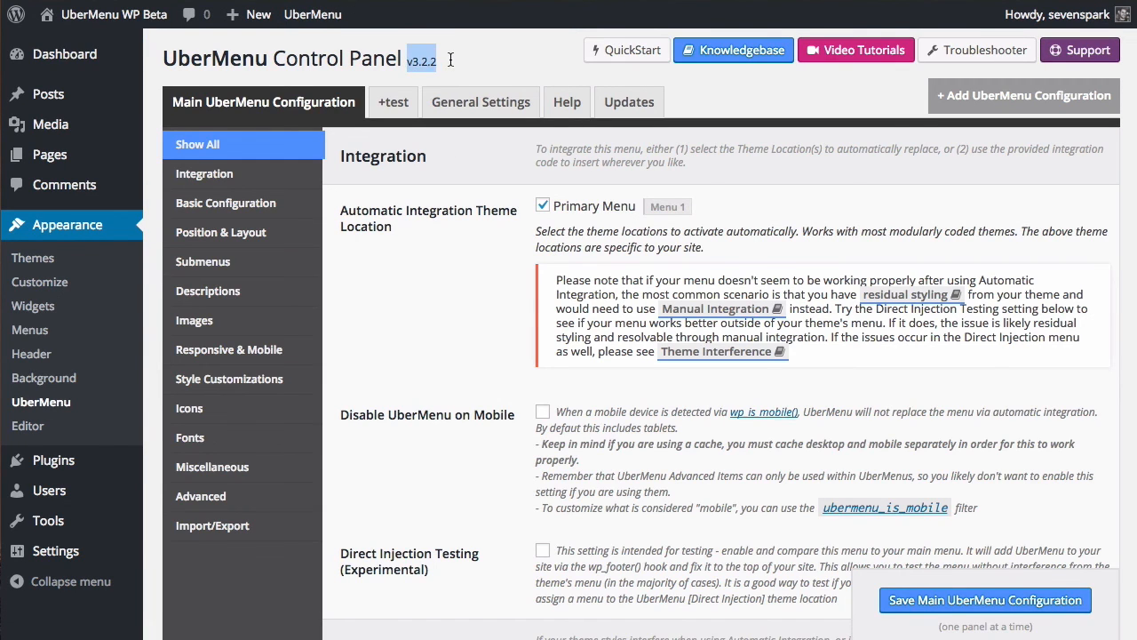
left_click(480, 349)
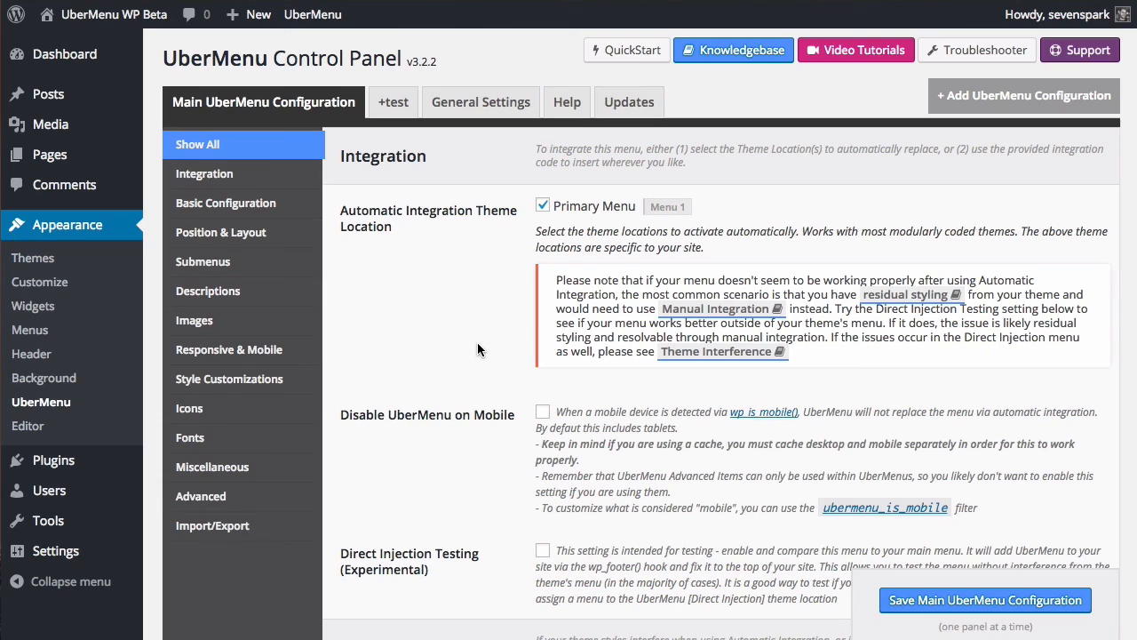
mouse_move(533, 318)
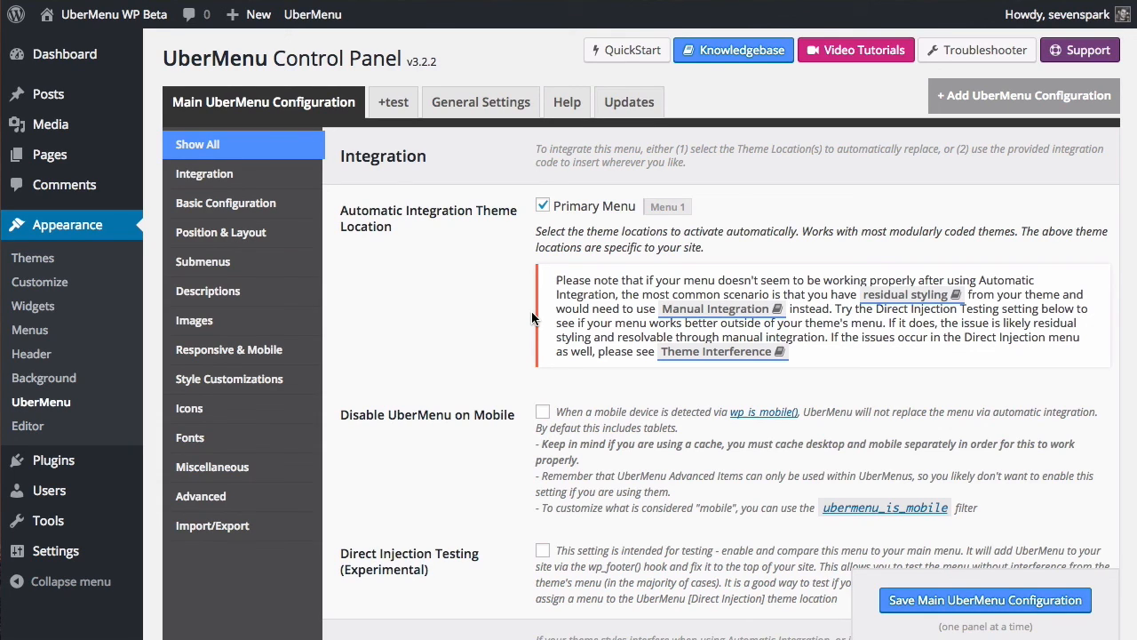
left_click(629, 101)
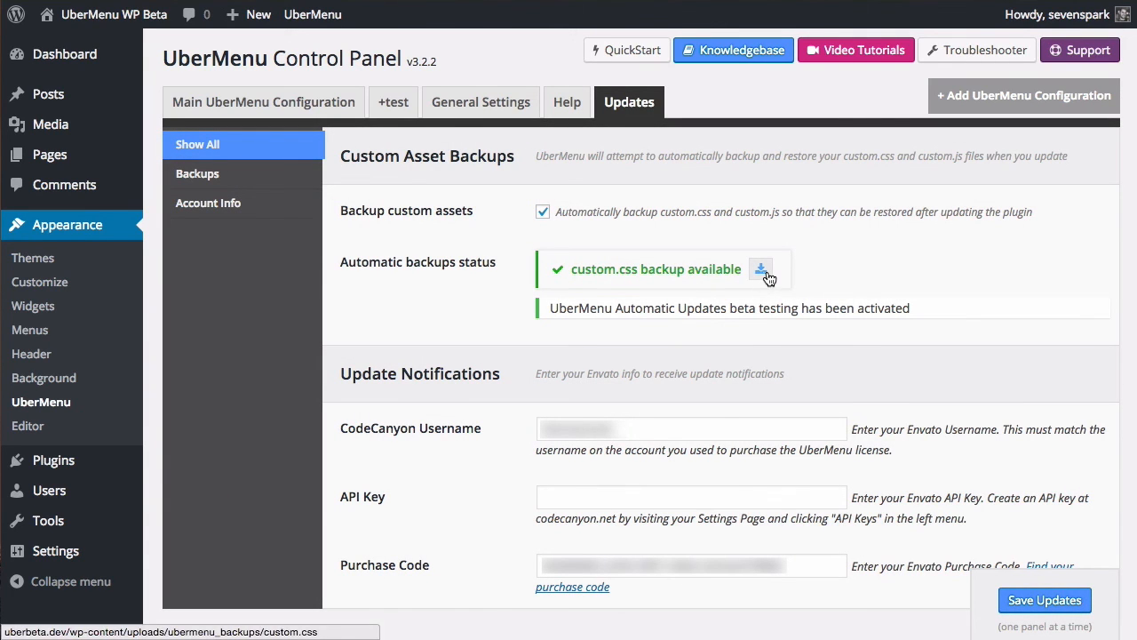
mouse_move(480, 102)
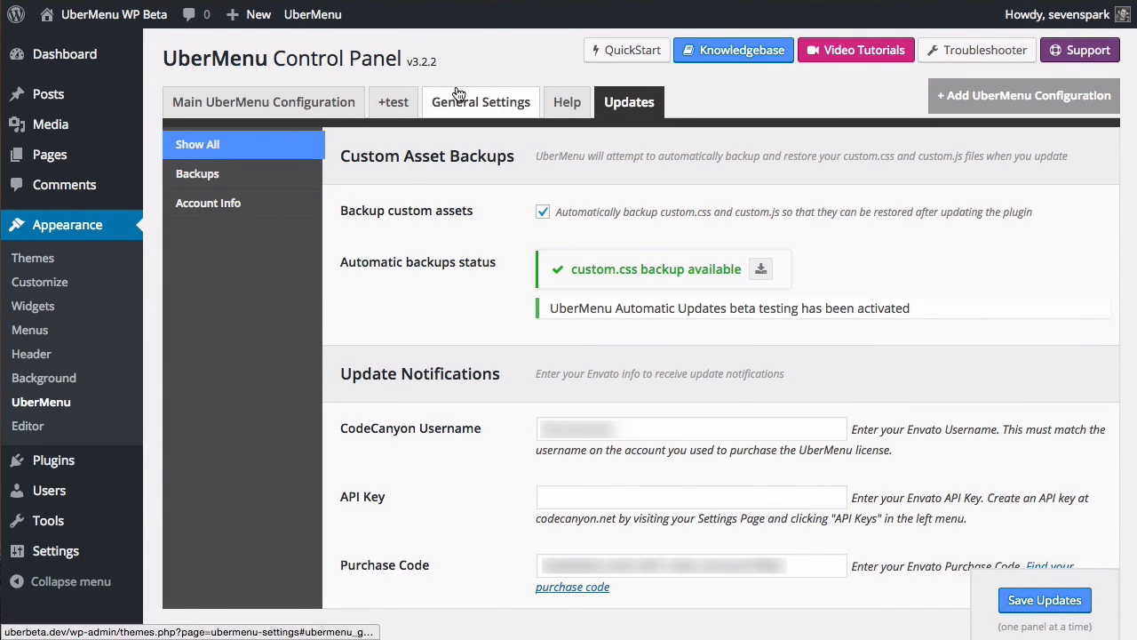
mouse_move(53, 458)
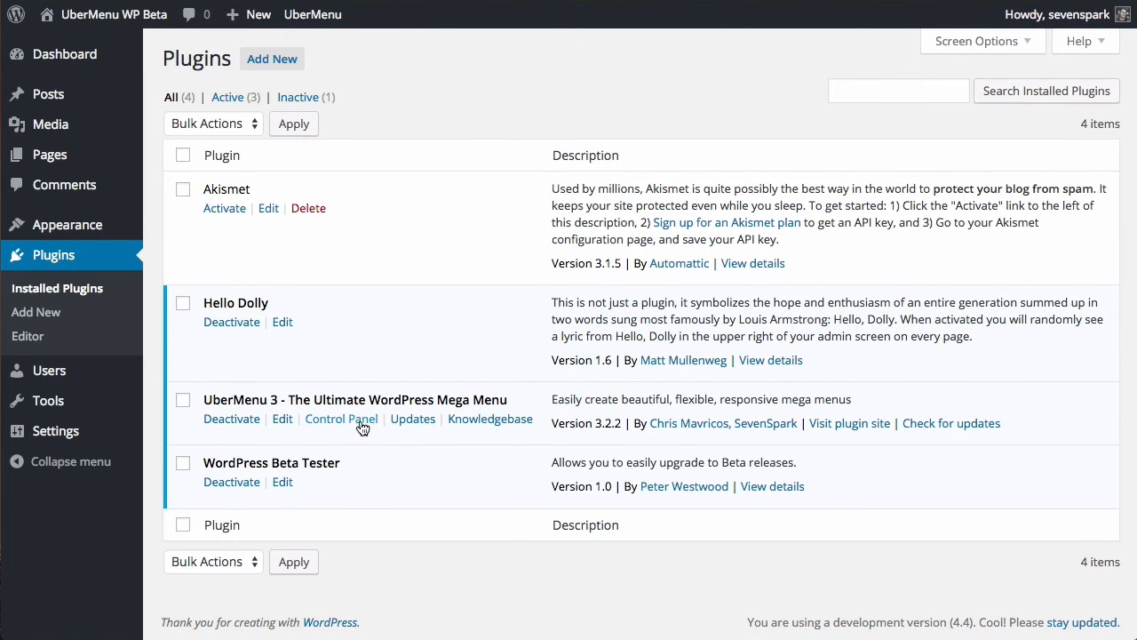
Step: Return to the UberMenu Control Panel's main configuration from the plugins list
left_click(341, 419)
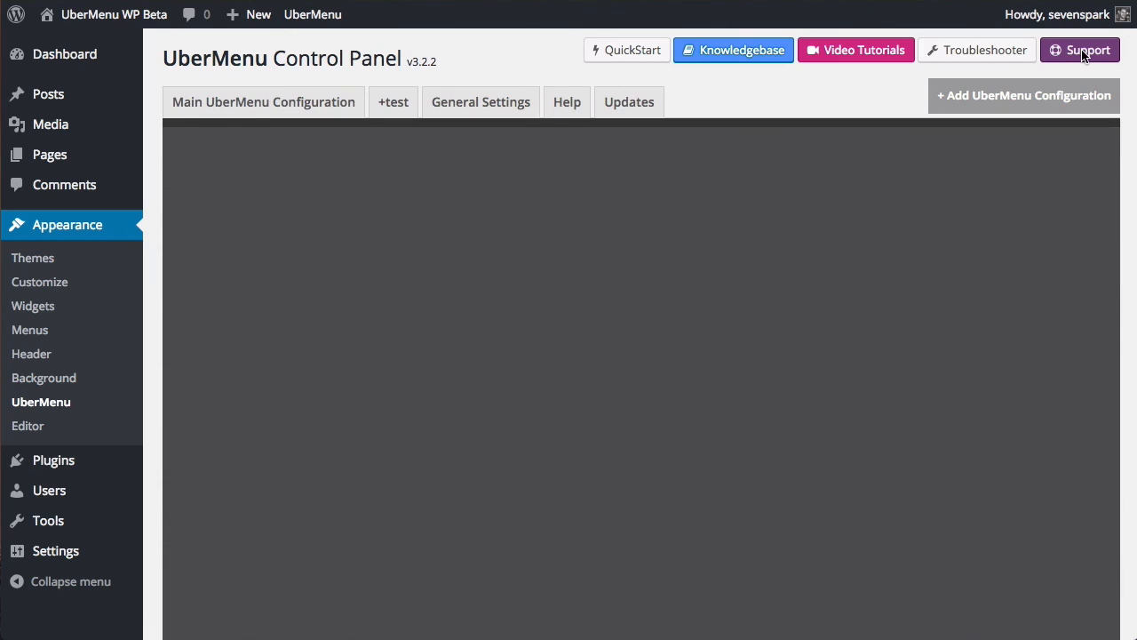
left_click(263, 101)
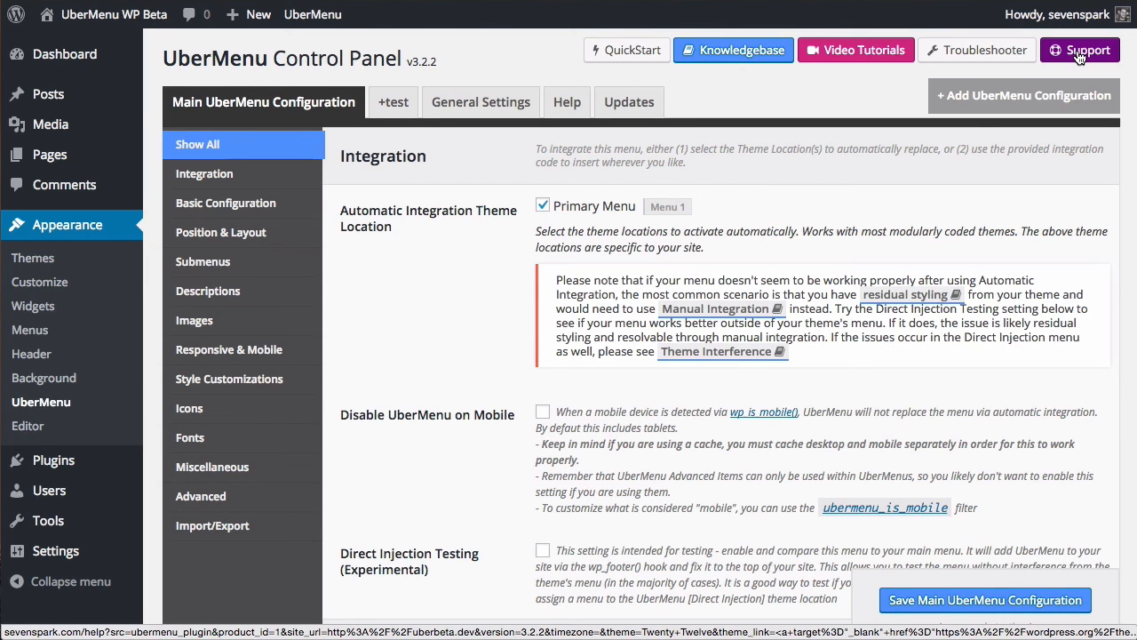
mouse_move(620, 223)
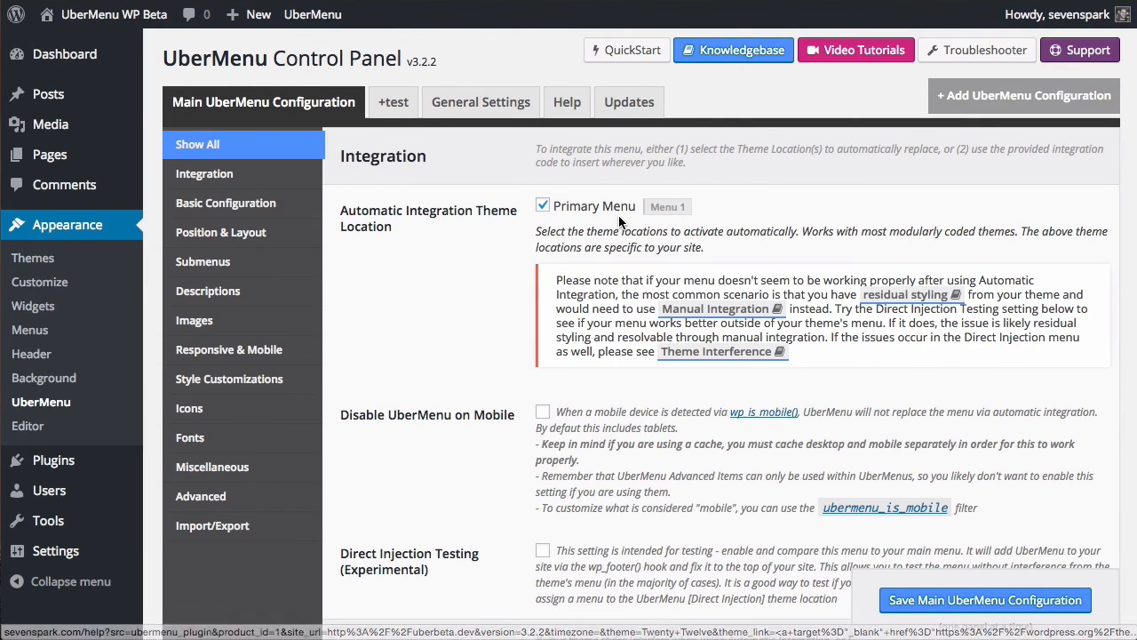